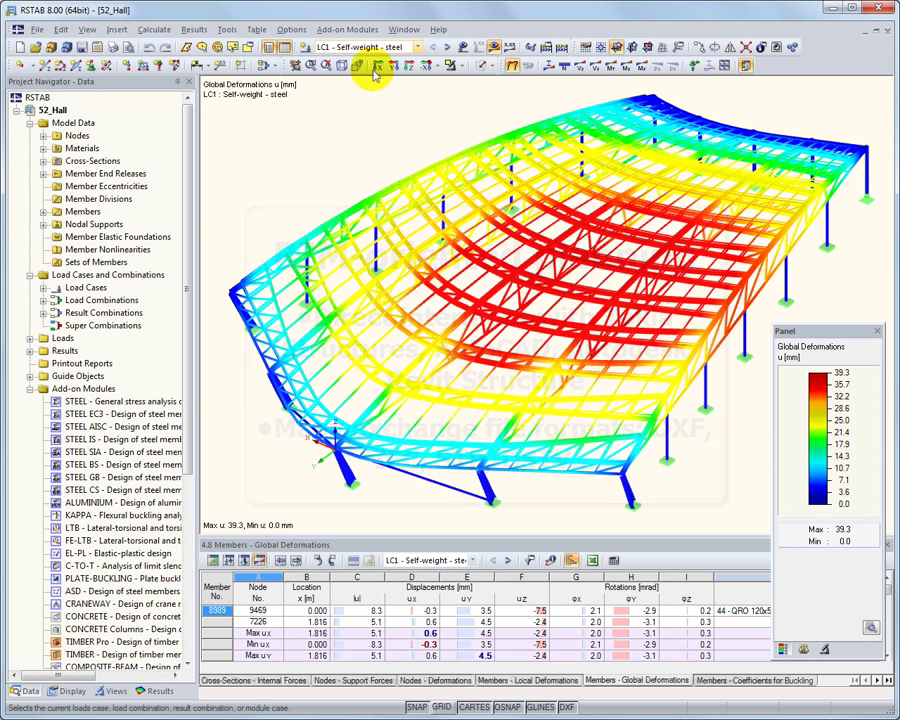
Browse the Add-on Modules menu to review the available design modules
click(346, 28)
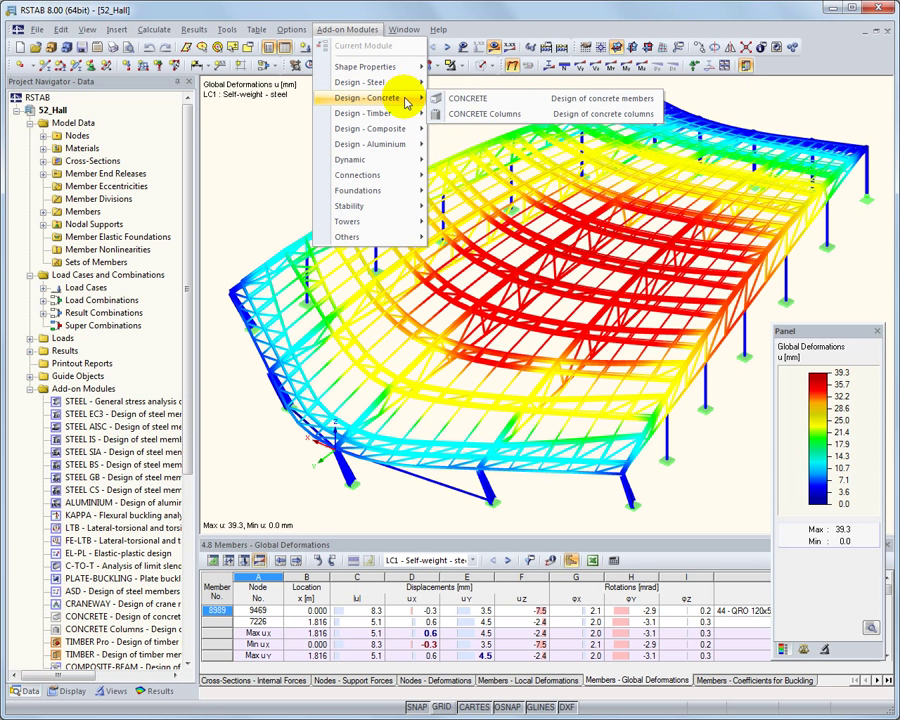
mouse_move(365, 113)
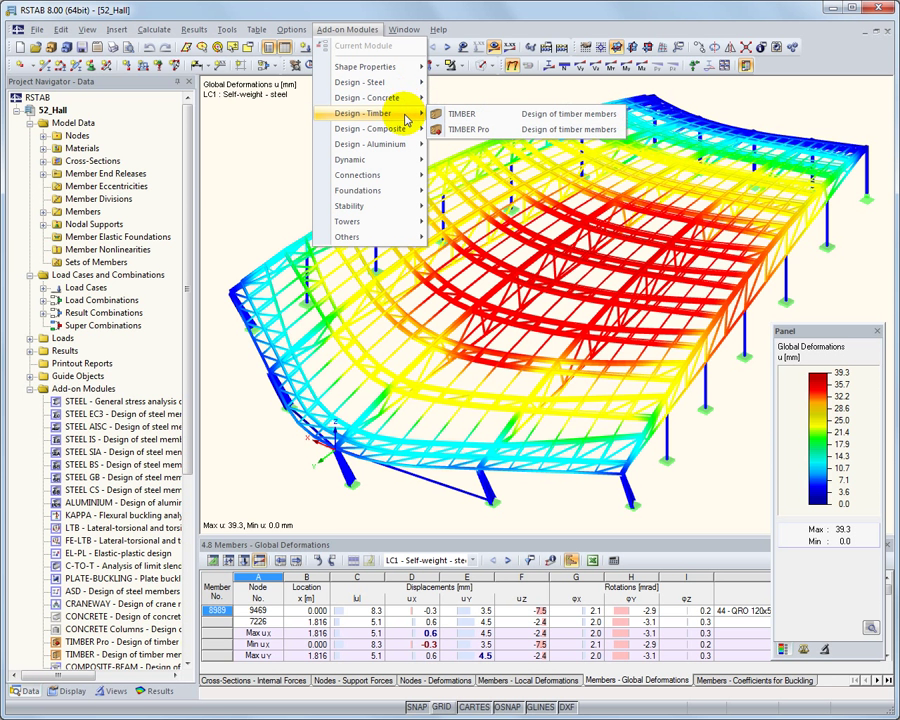
mouse_move(375, 128)
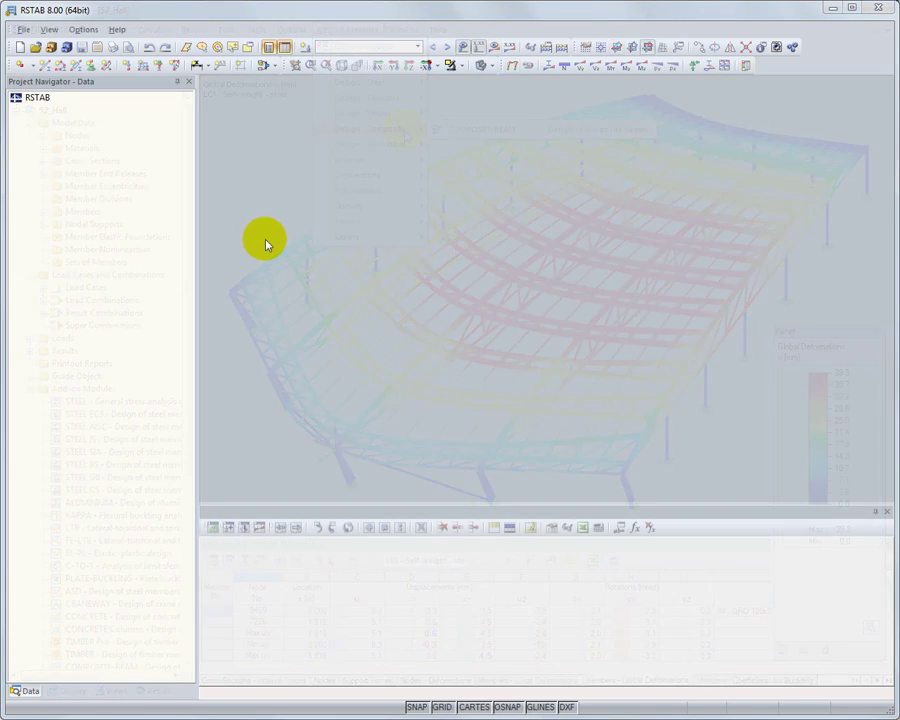
Create model 'Frame' per EN 1990 with CEN annex and automatic load combinations
click(22, 47)
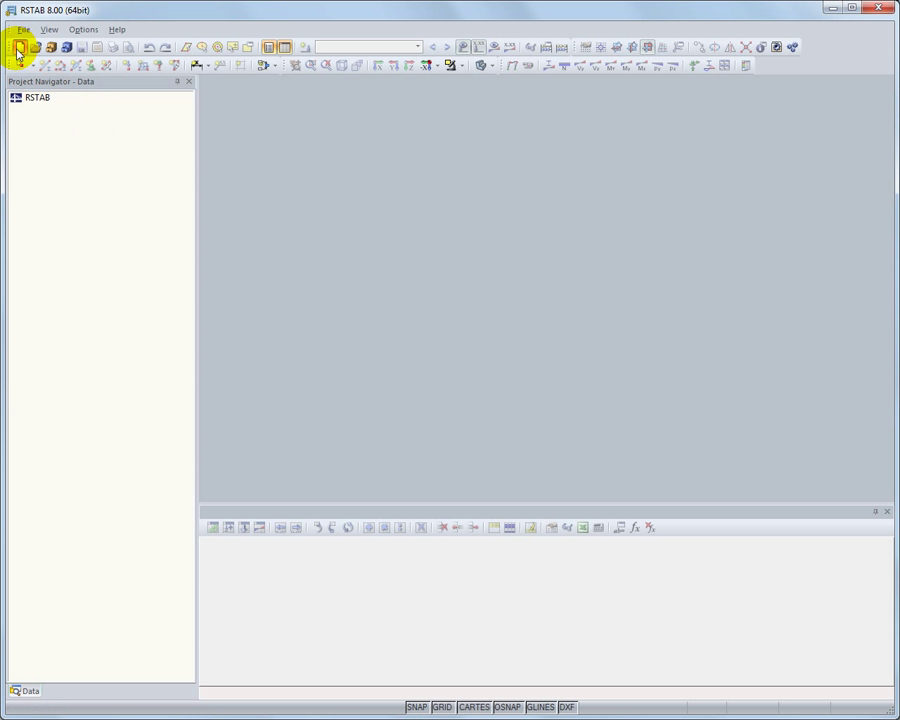
click(18, 47)
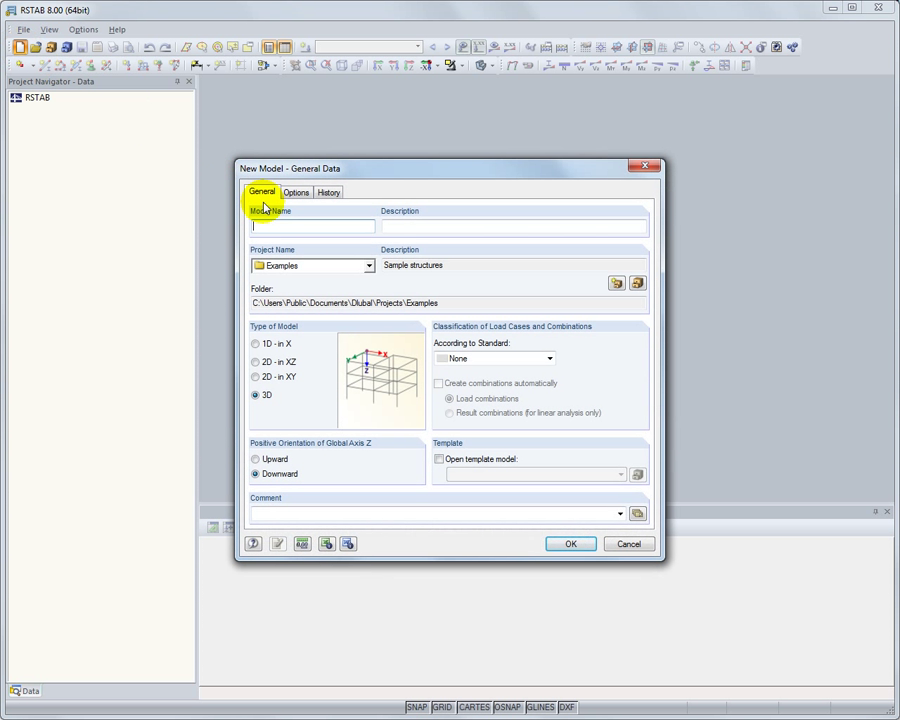
text(Frame)
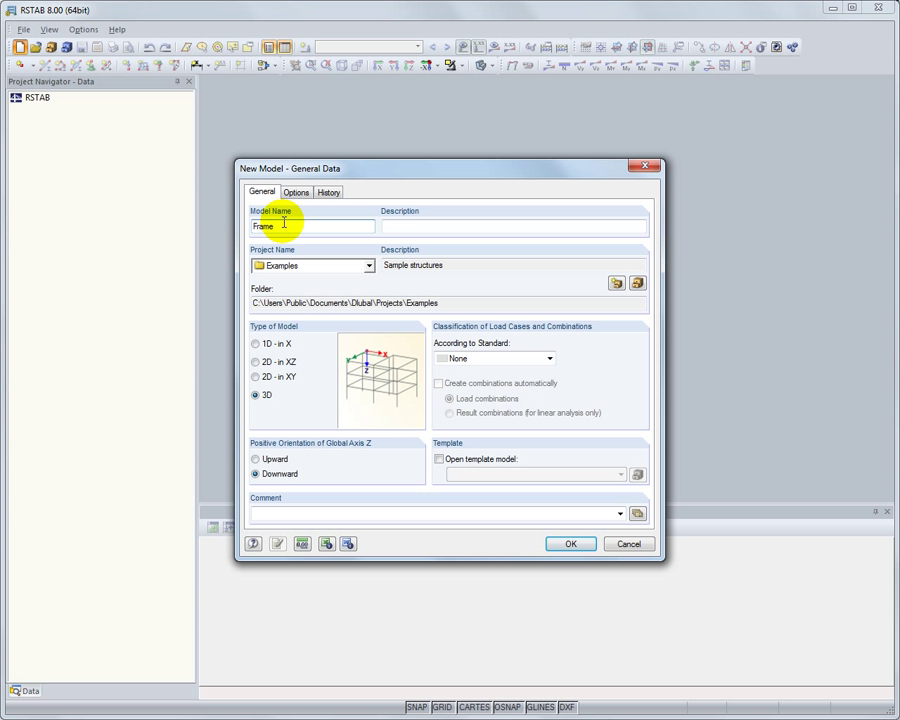
click(549, 358)
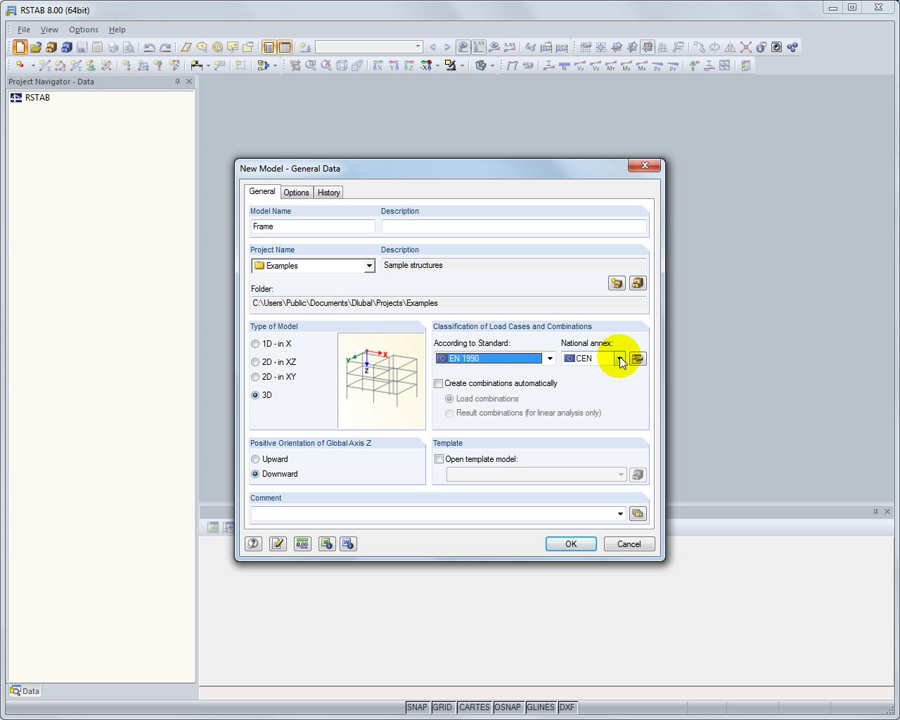
click(620, 358)
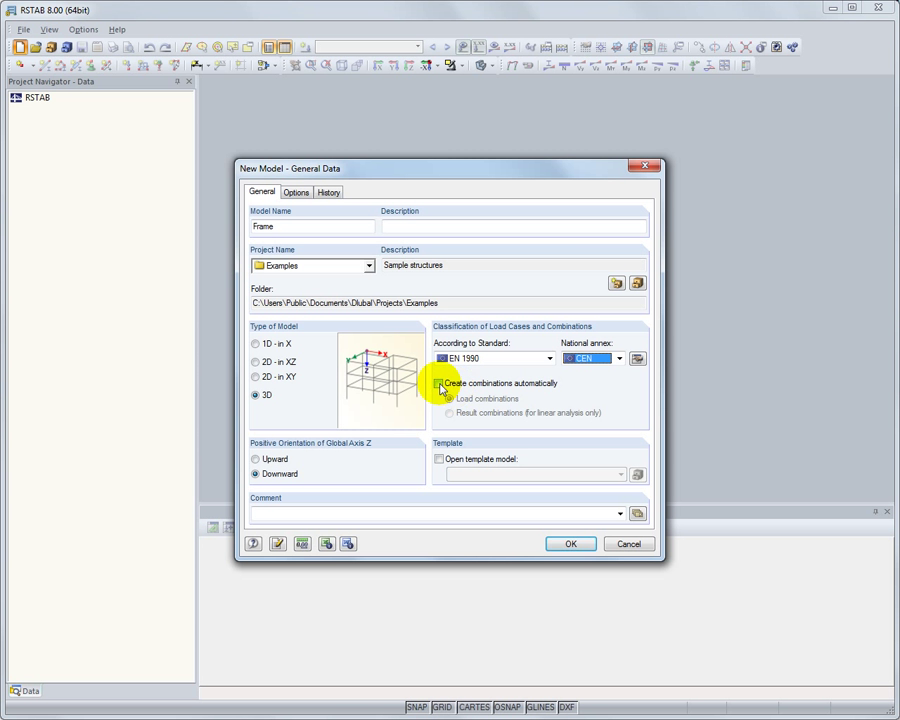
click(438, 383)
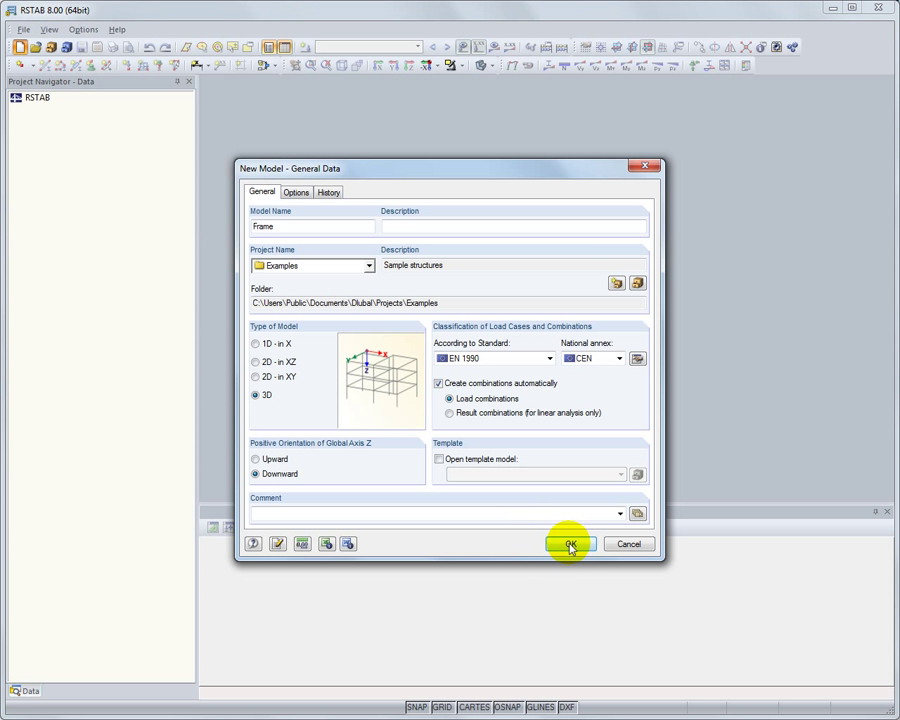
click(570, 543)
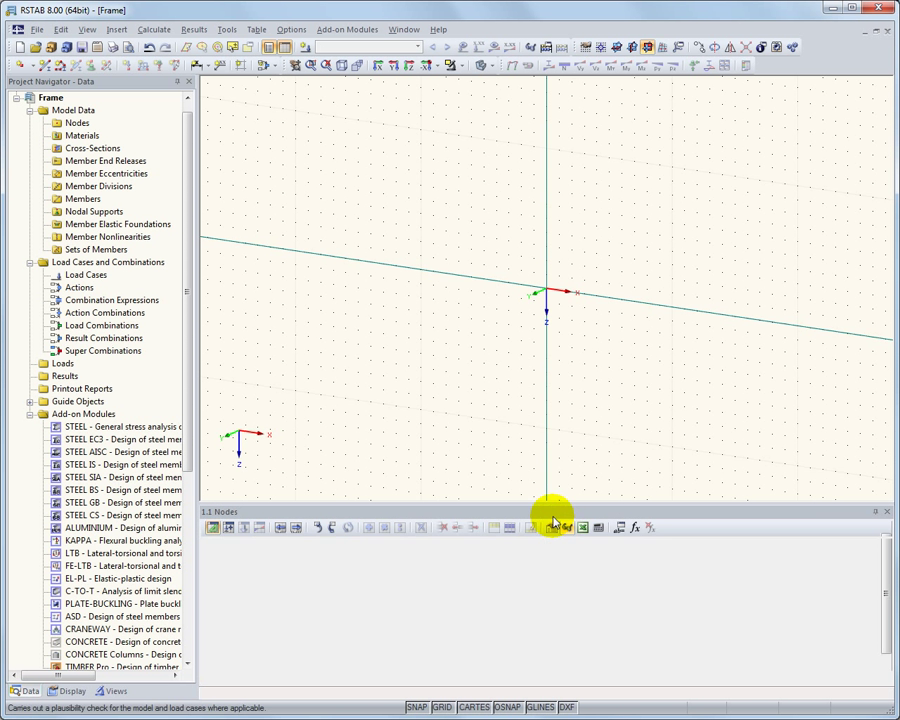
Generate a 3D frame with all members set to the HE A 220 rolled section
click(227, 29)
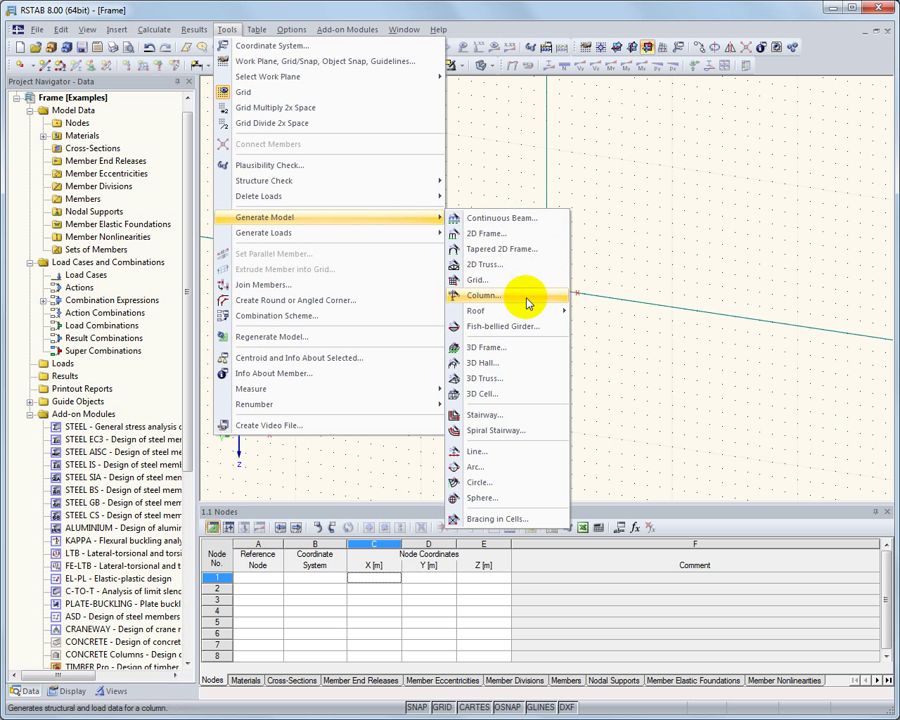
mouse_move(530, 347)
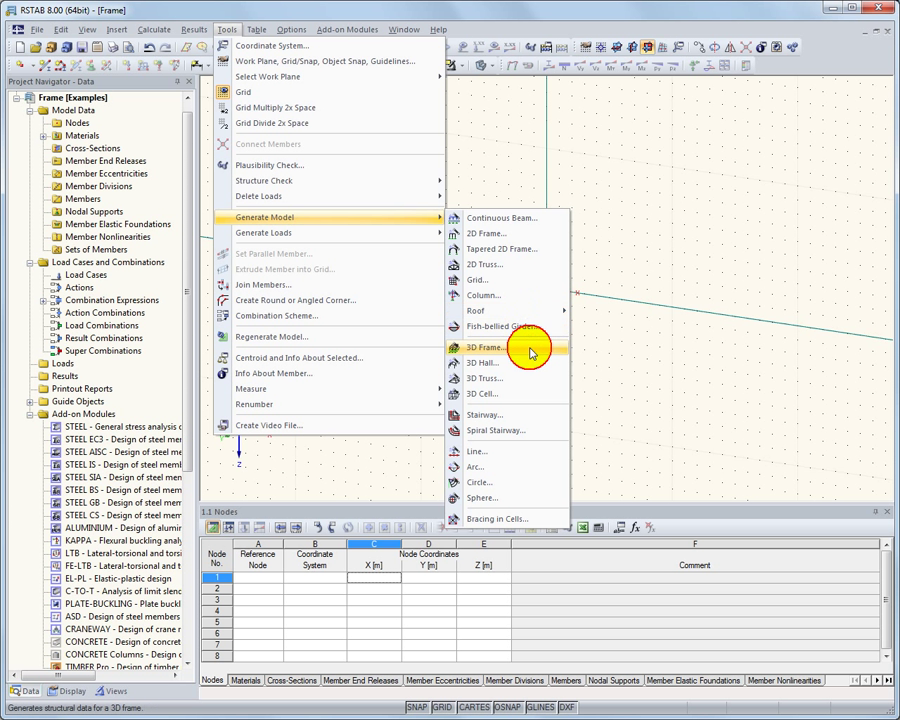
click(486, 347)
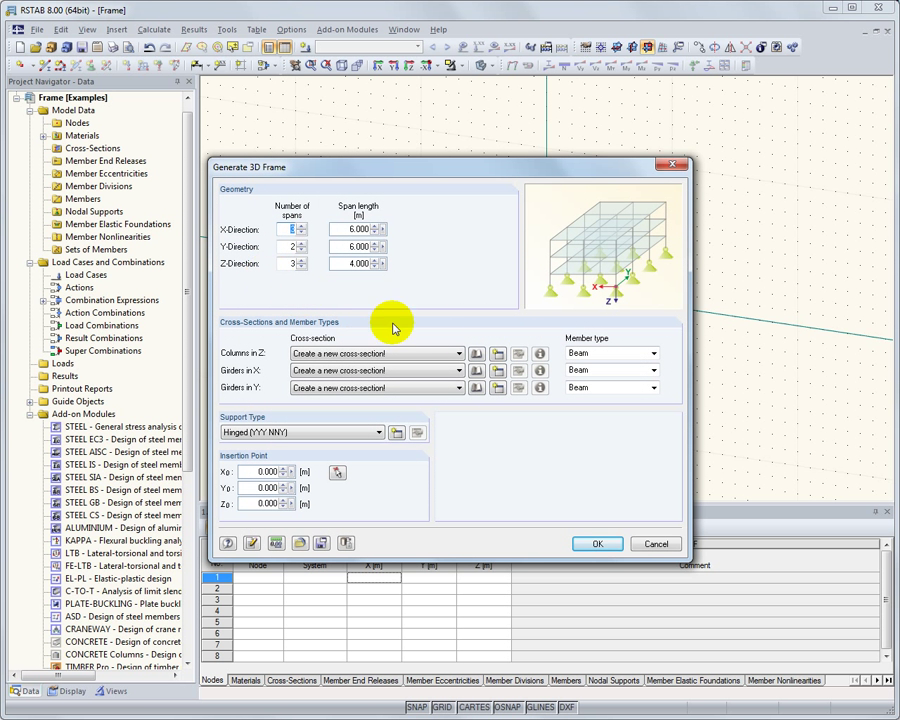
click(476, 353)
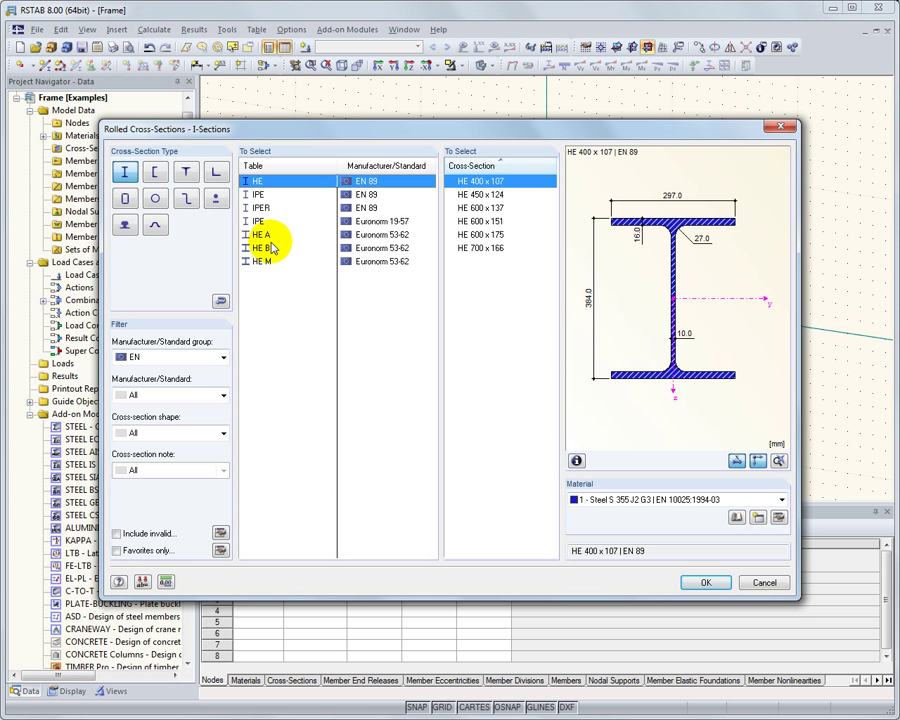
click(263, 234)
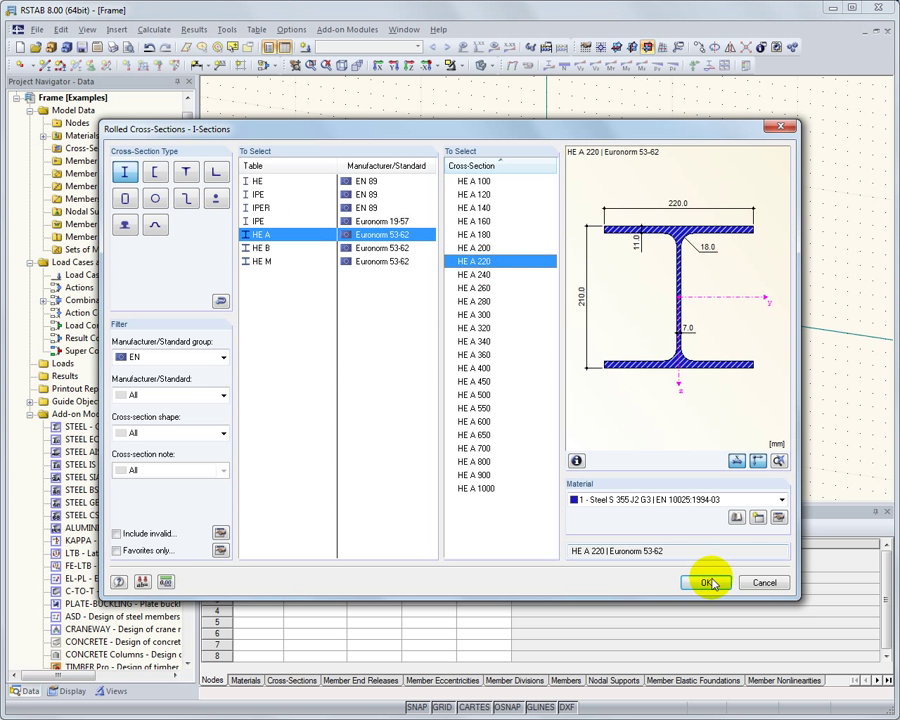
click(707, 582)
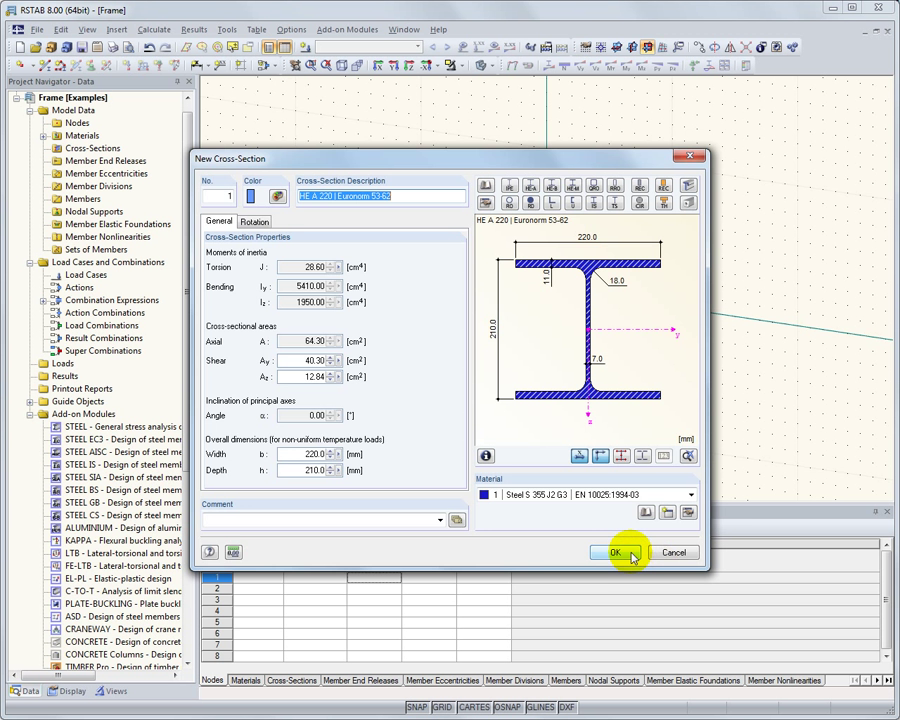
click(615, 552)
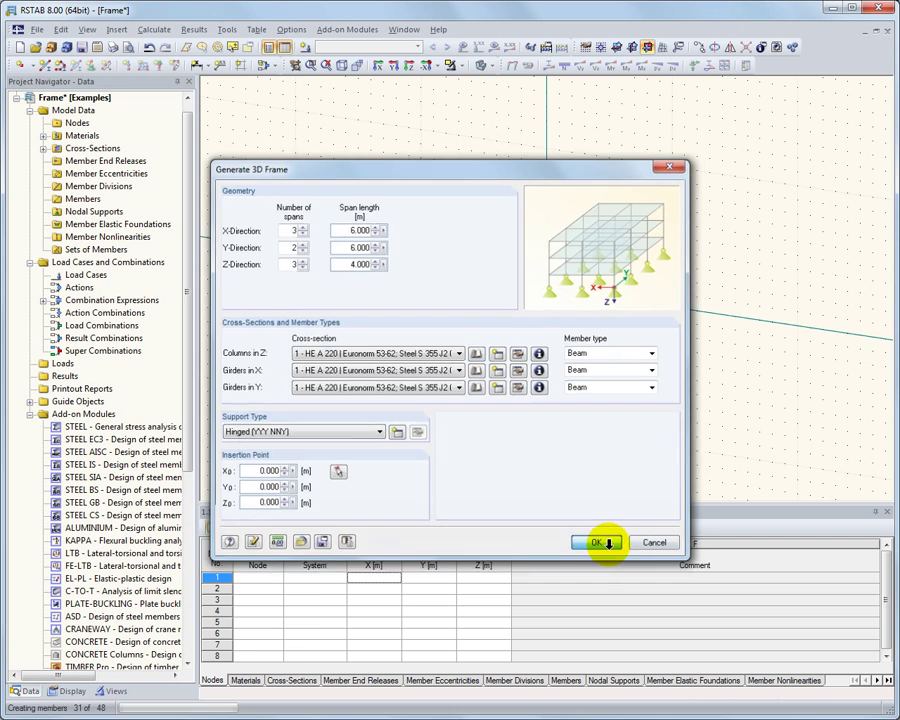
click(596, 542)
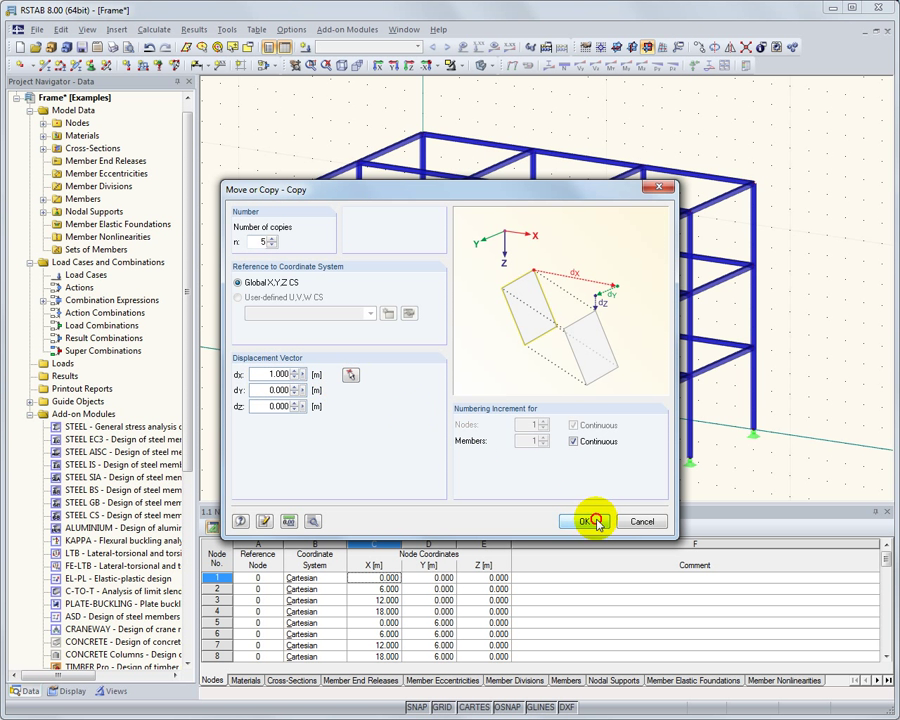
Copy the platform beam five times at dx = 1.000 m
click(585, 521)
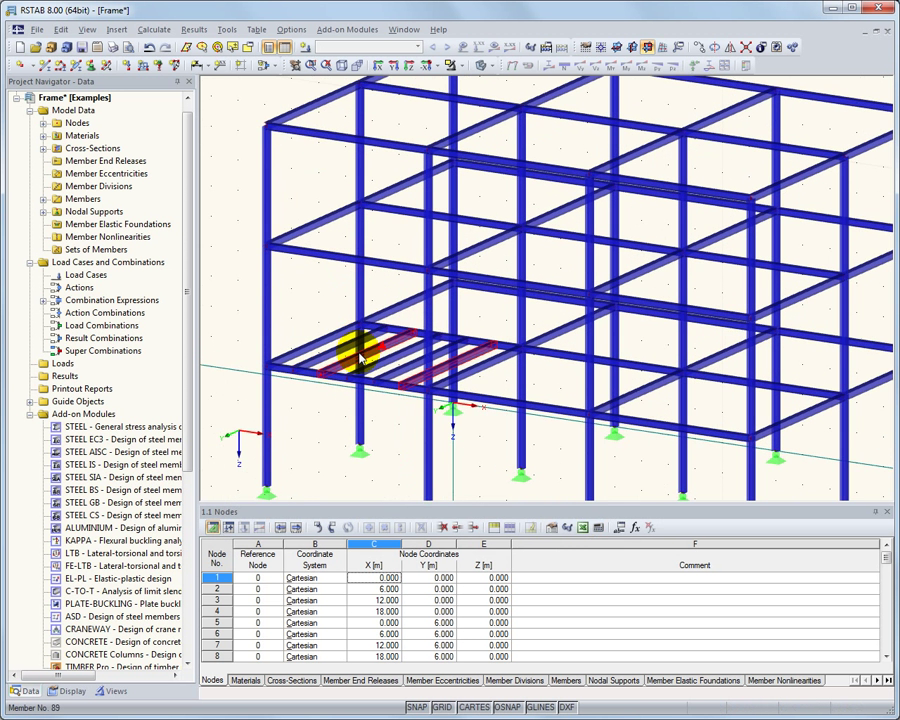
click(227, 29)
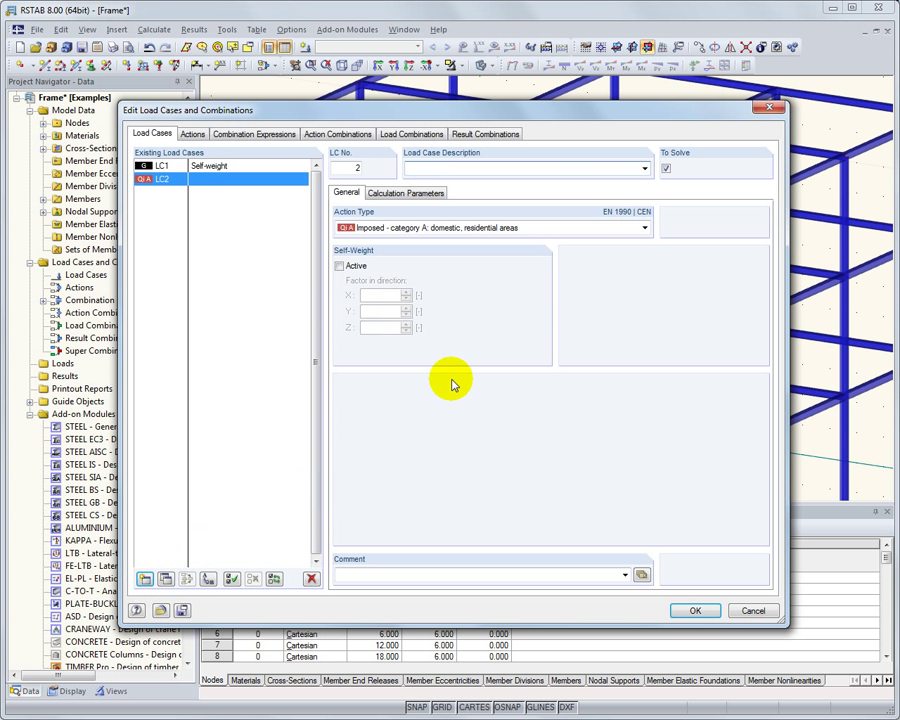
Add load case LC2 described as 'Imposed load'
text(Imposed load)
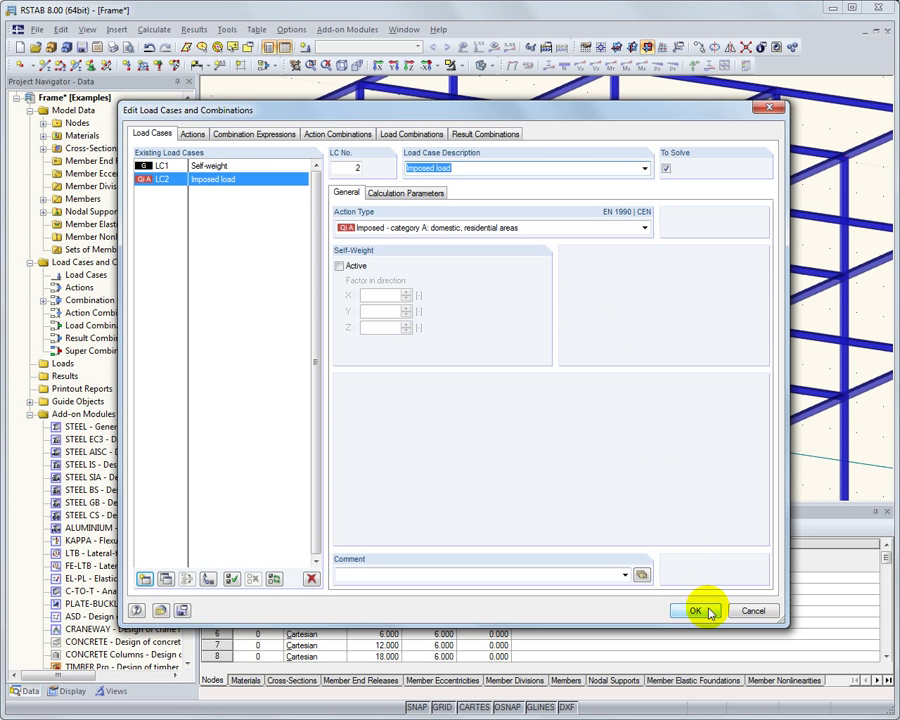
click(695, 611)
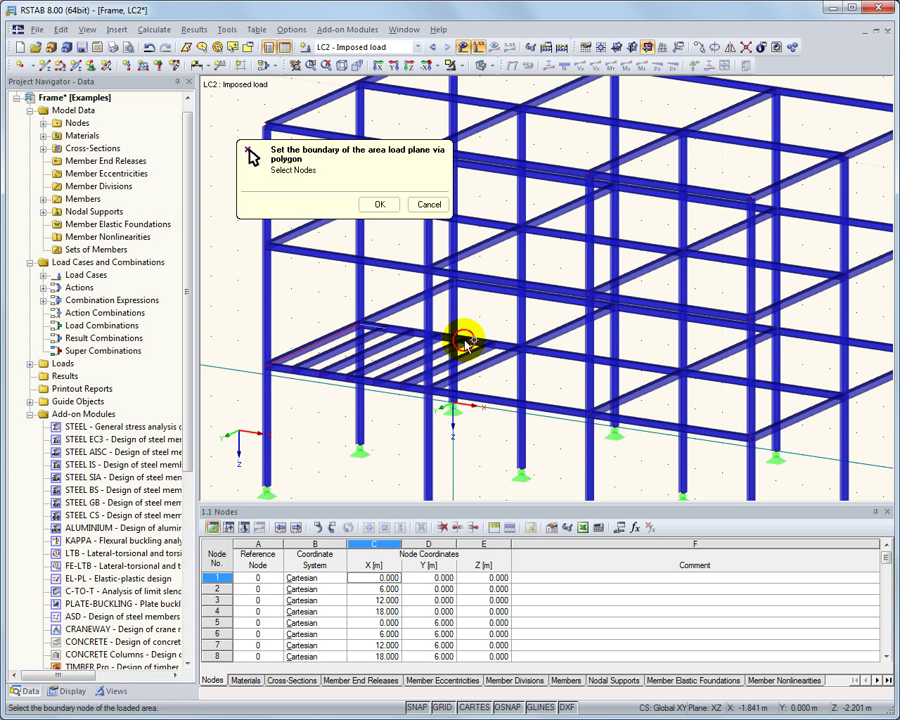
Convert the 2.5 kN/m² platform area load to stand-alone member loads, excluding beams parallel to member 43
click(425, 393)
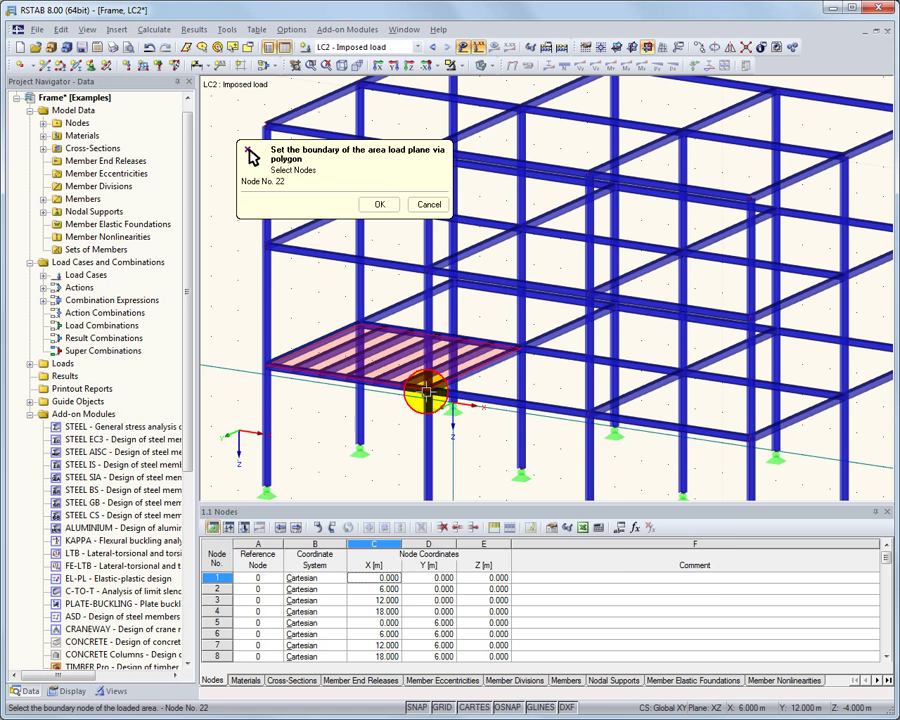
click(379, 204)
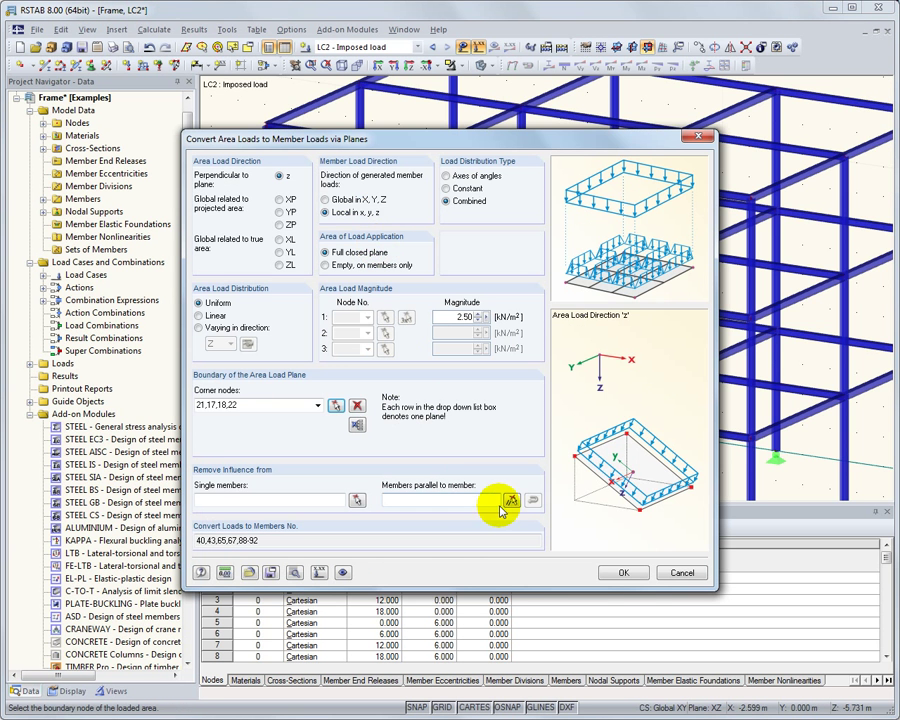
click(510, 500)
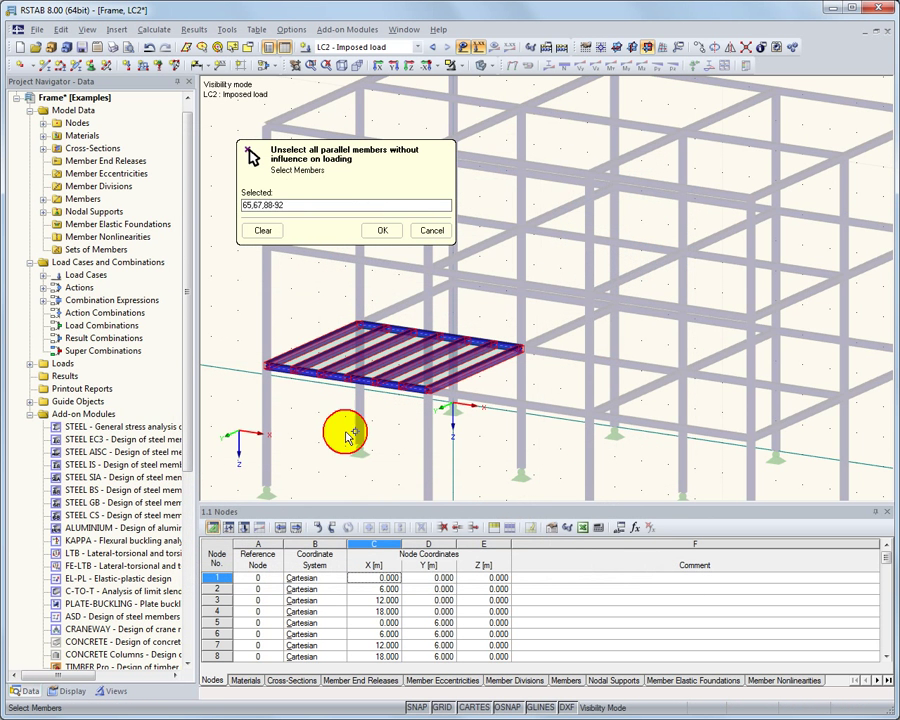
click(381, 230)
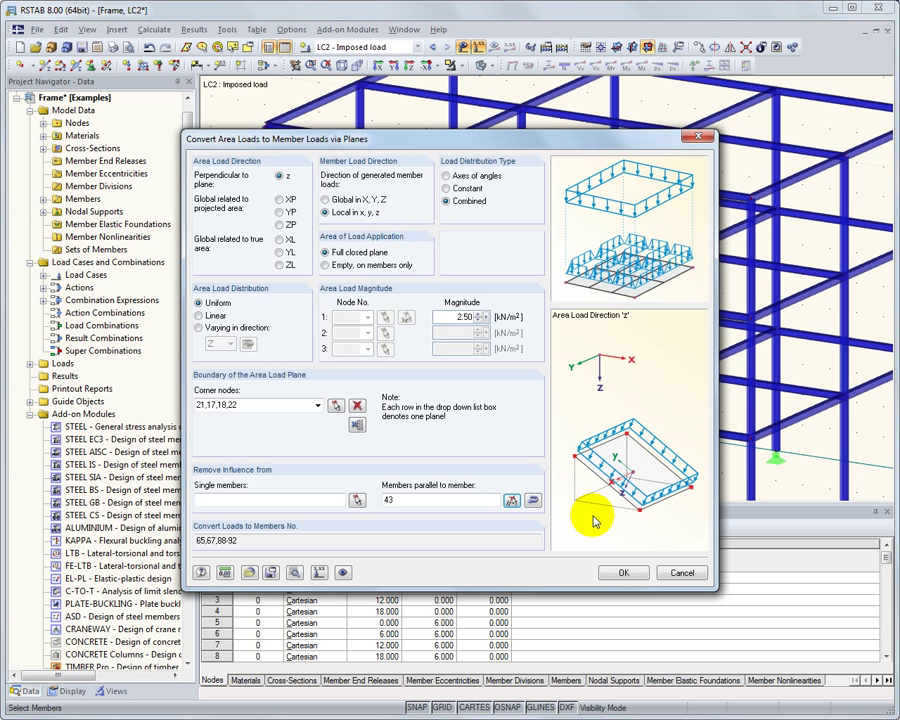
click(623, 572)
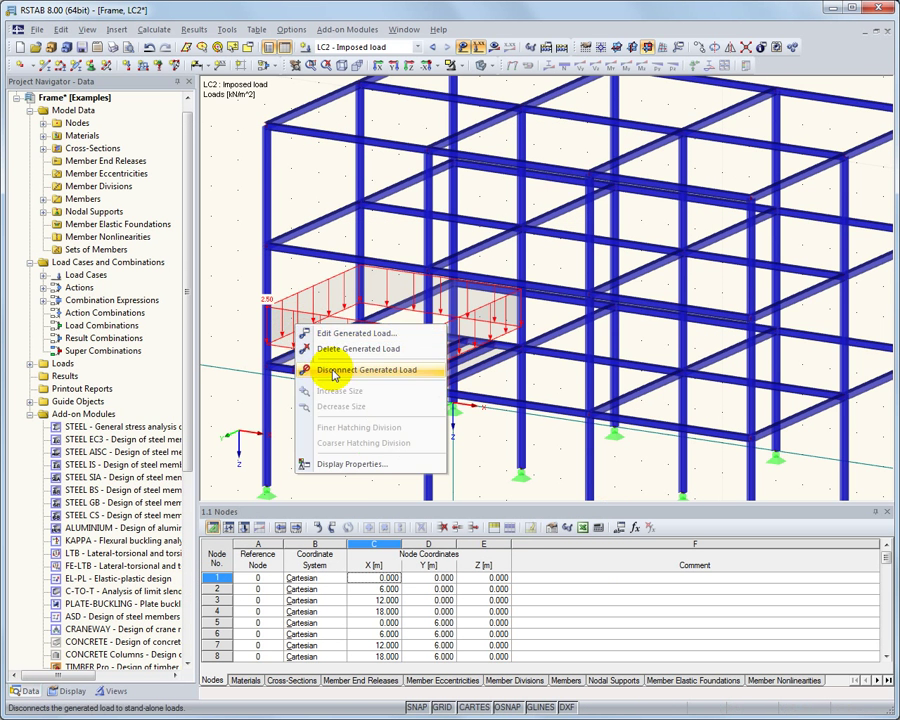
click(366, 369)
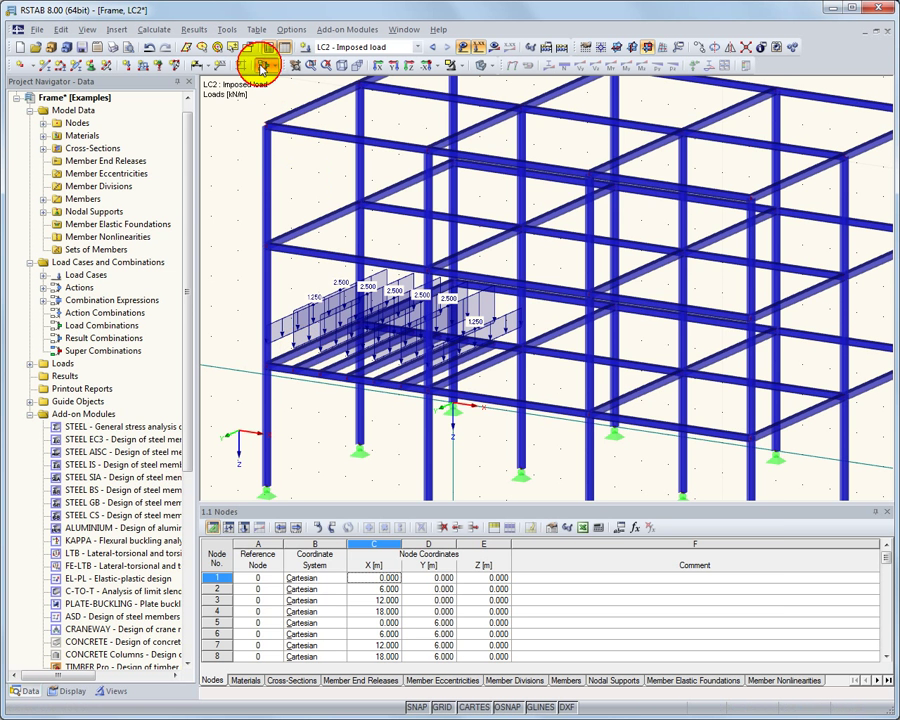
click(262, 63)
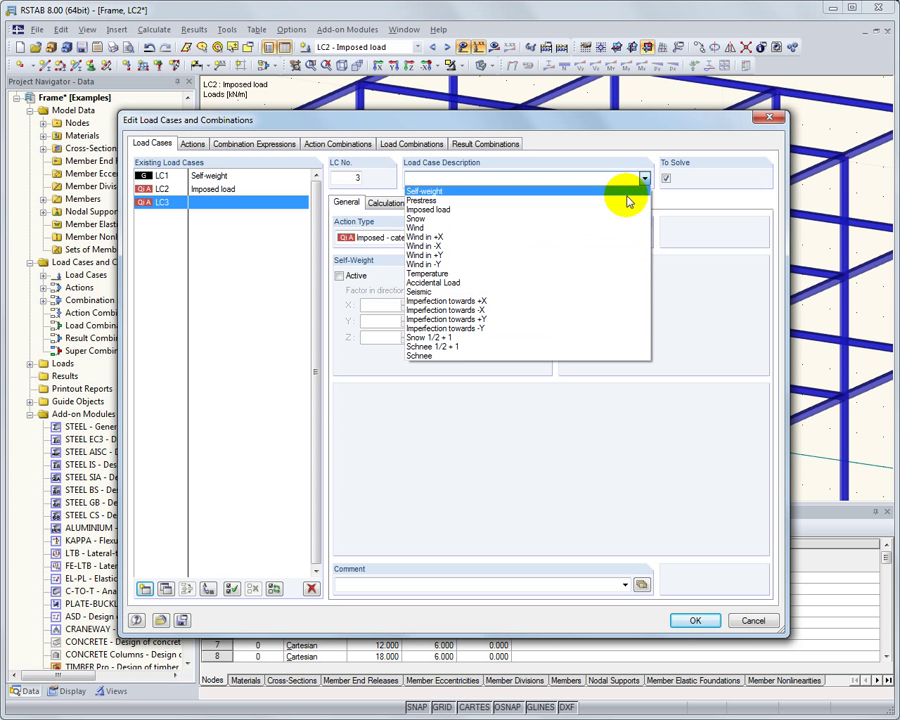
Add load cases LC3 Snow and LC4 Wind
click(418, 218)
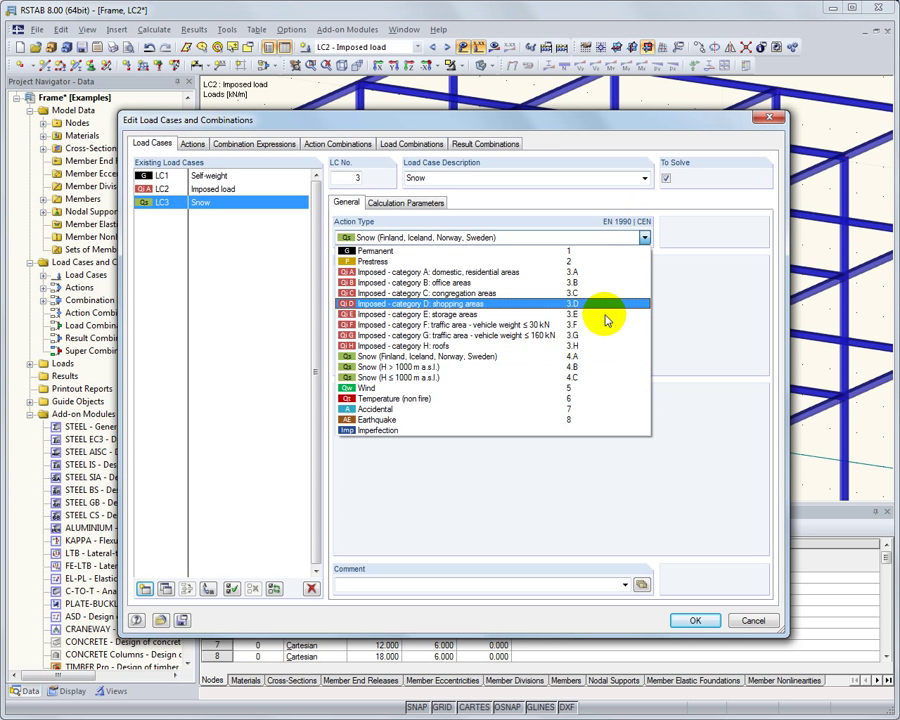
click(148, 588)
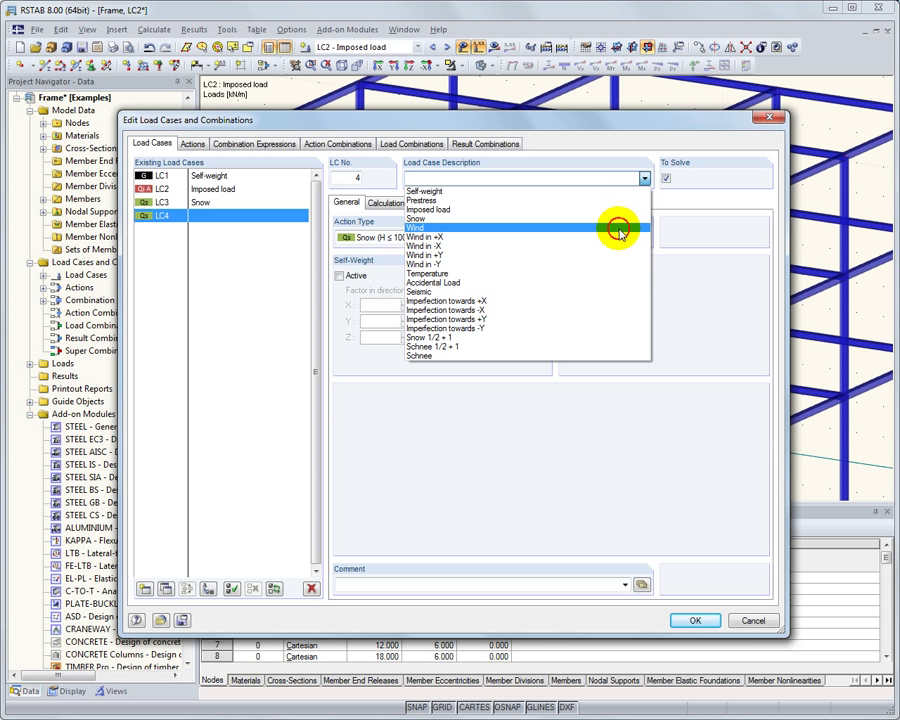
click(415, 228)
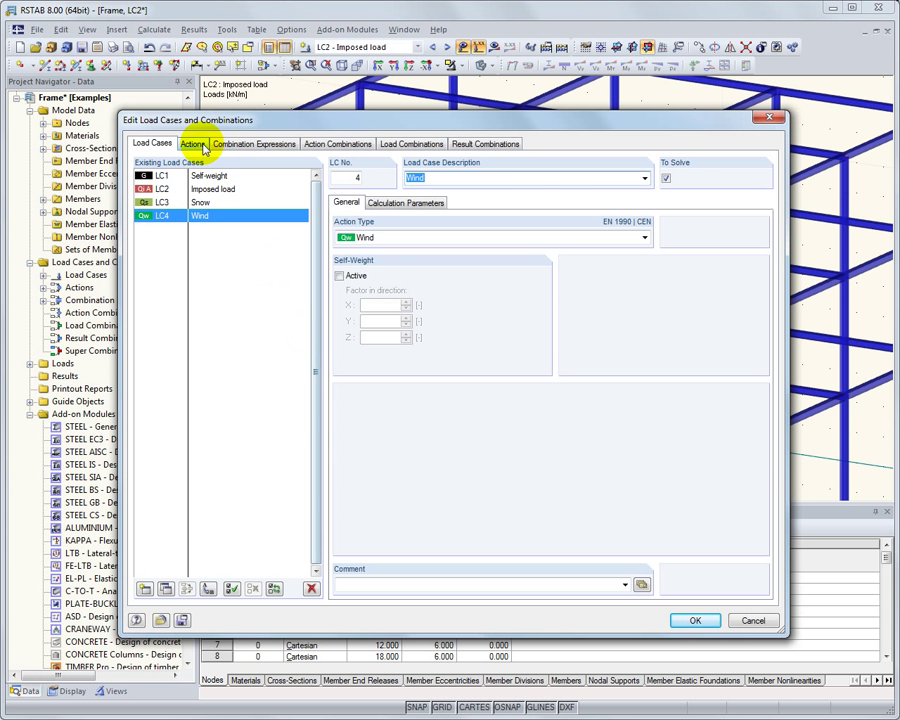
Review the generated actions, expressions and load combinations, then confirm
click(192, 143)
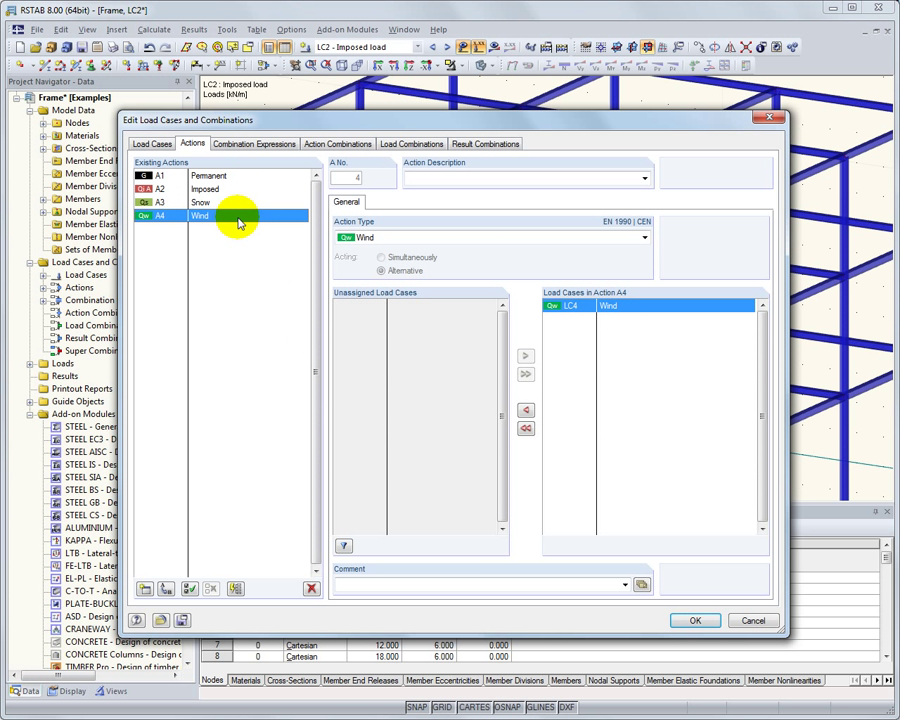
click(254, 143)
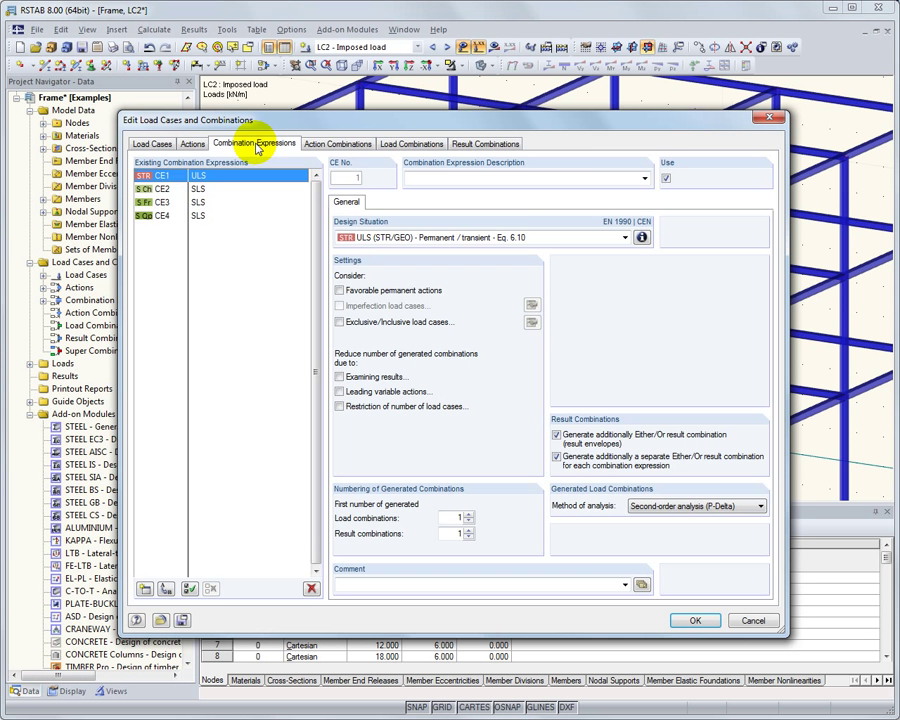
click(337, 143)
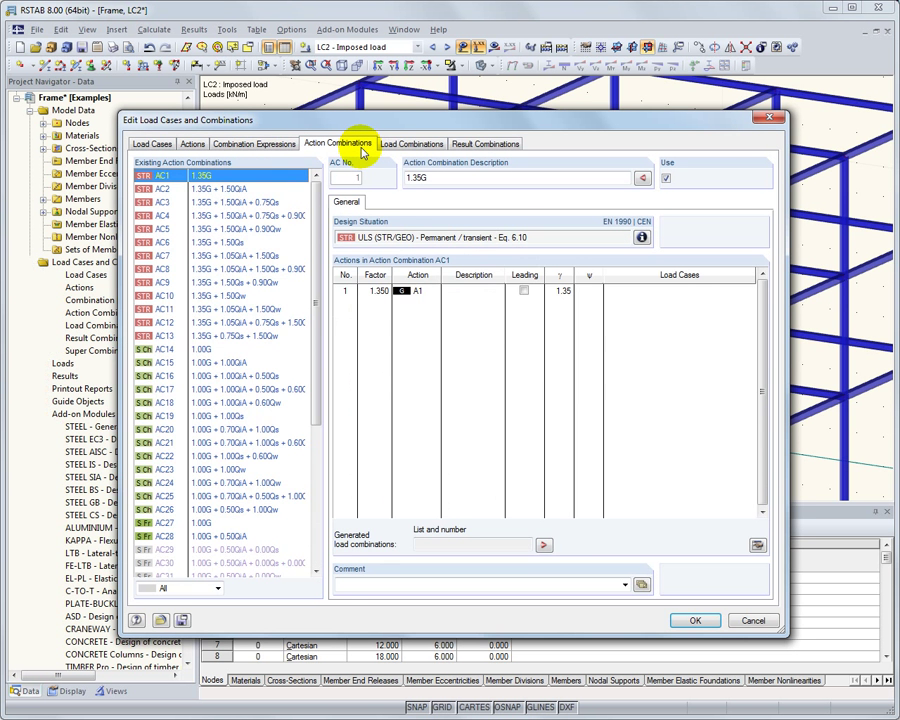
click(411, 143)
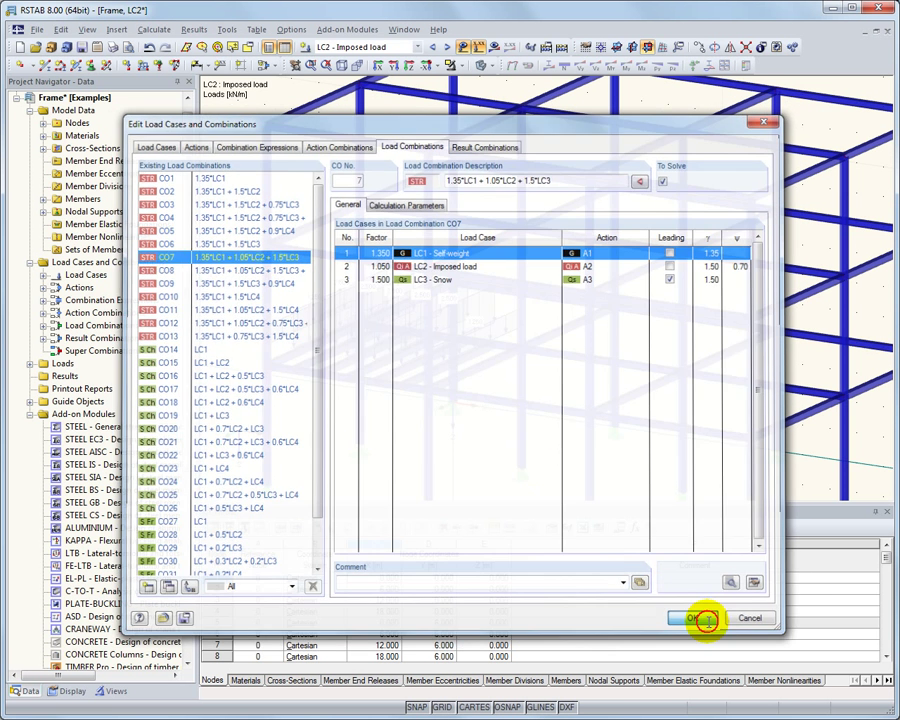
click(697, 617)
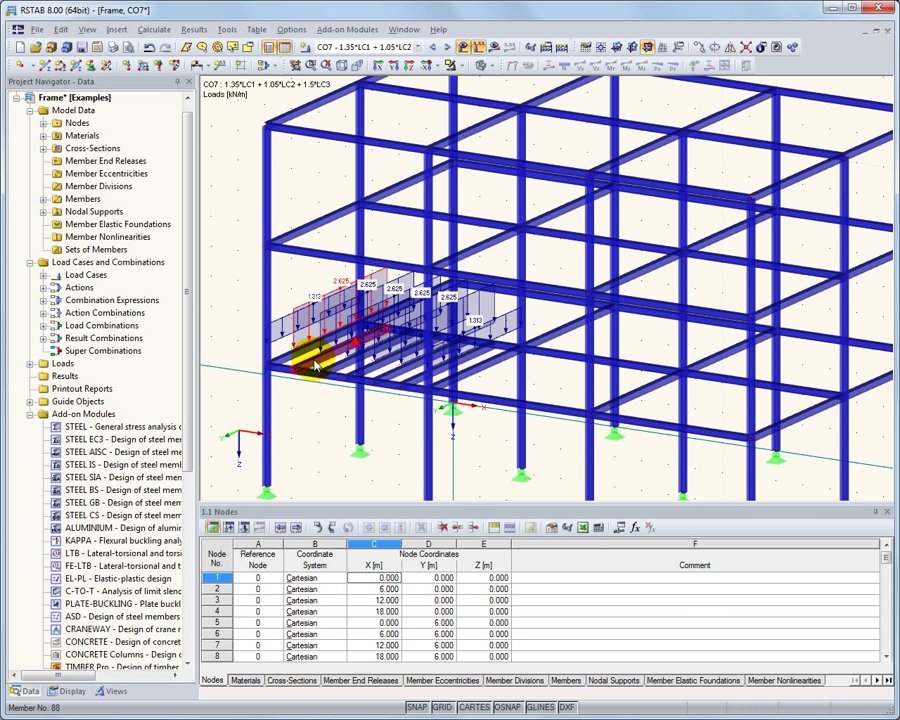
right_click(310, 365)
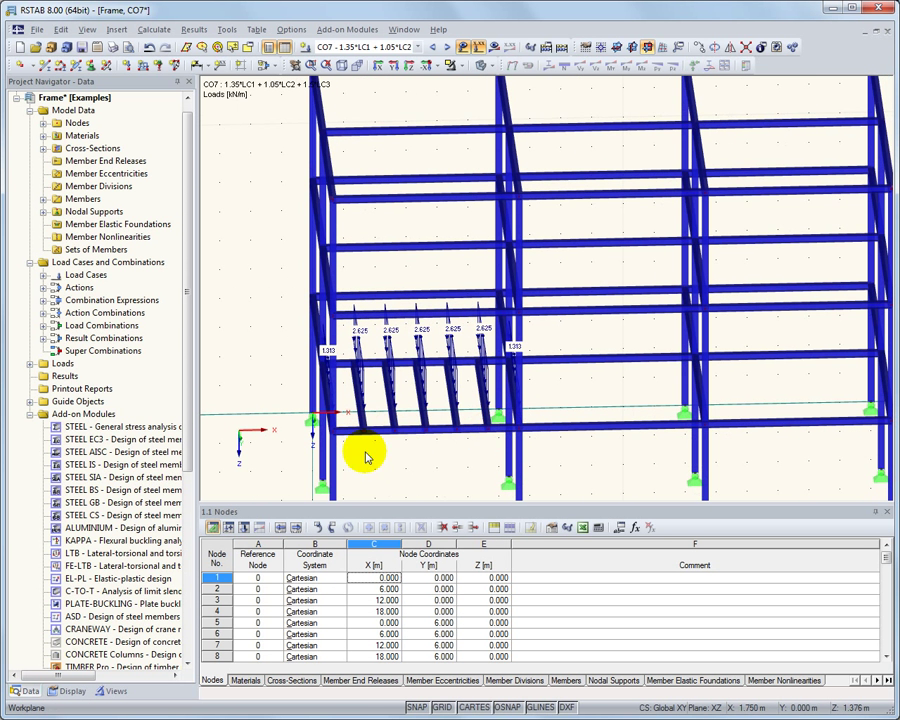
Set a 1 Local hinge release at the start and end of beams 88–92
click(428, 425)
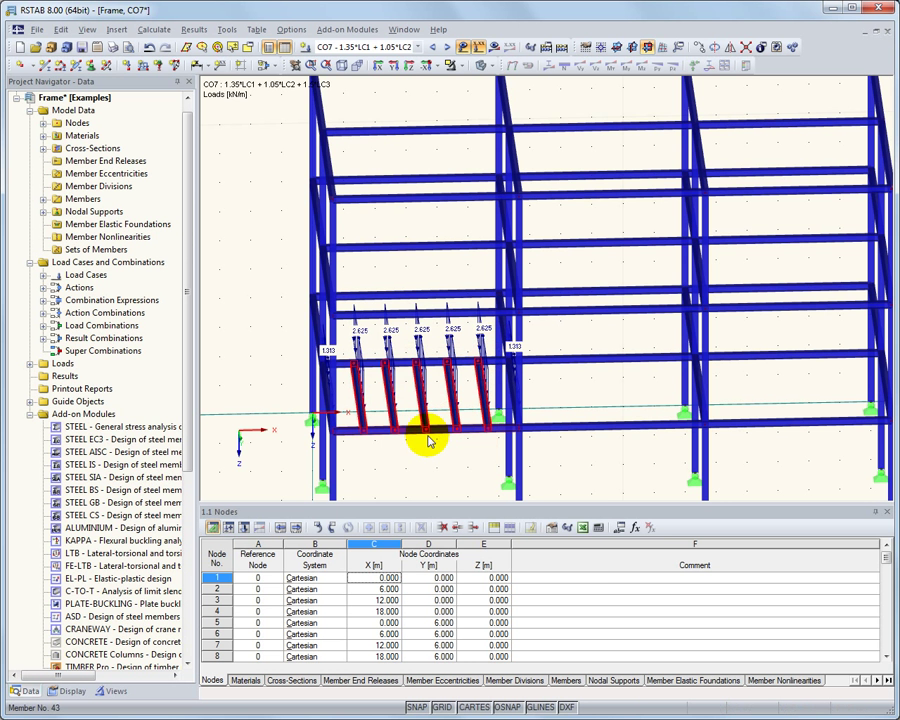
right_click(430, 440)
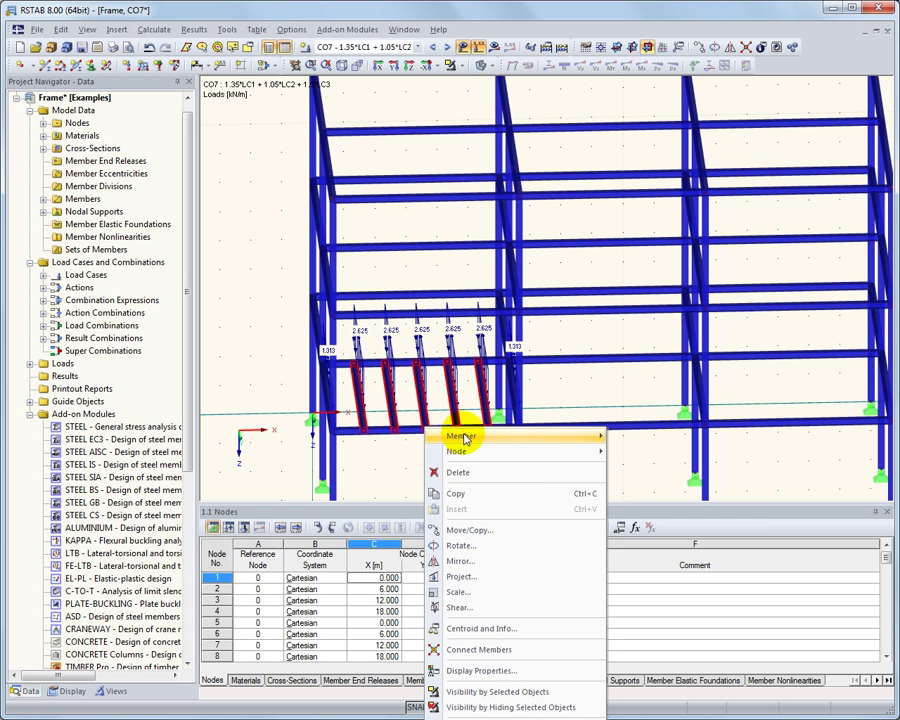
click(462, 436)
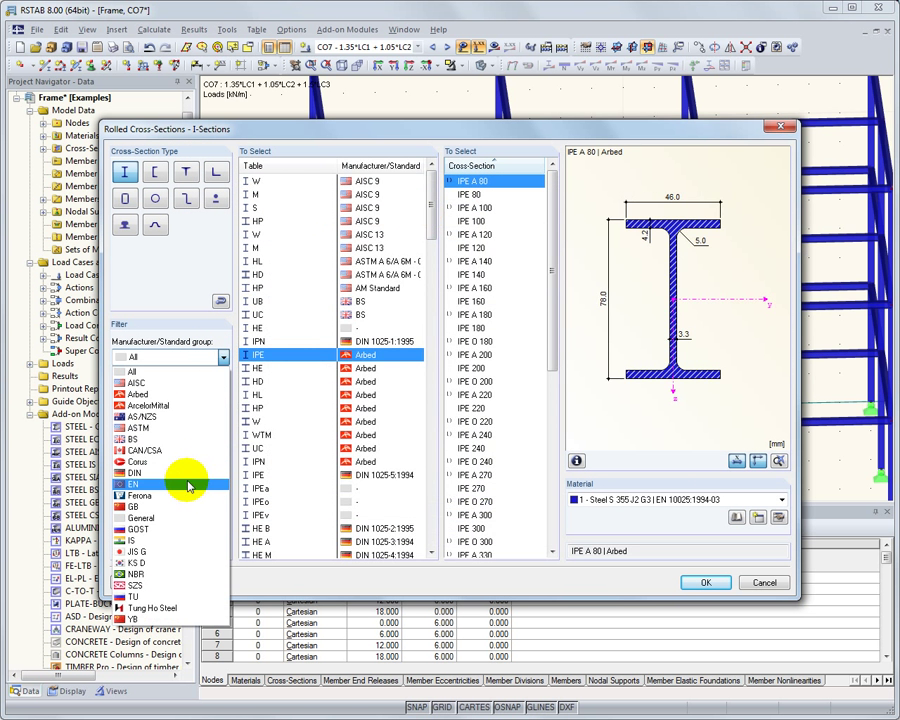
click(133, 484)
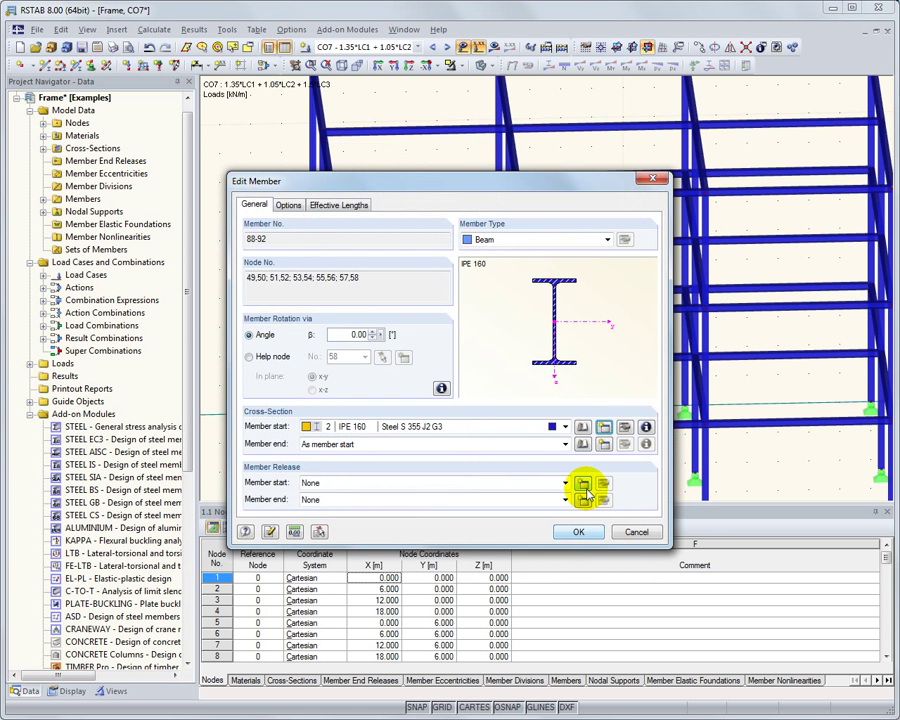
click(567, 490)
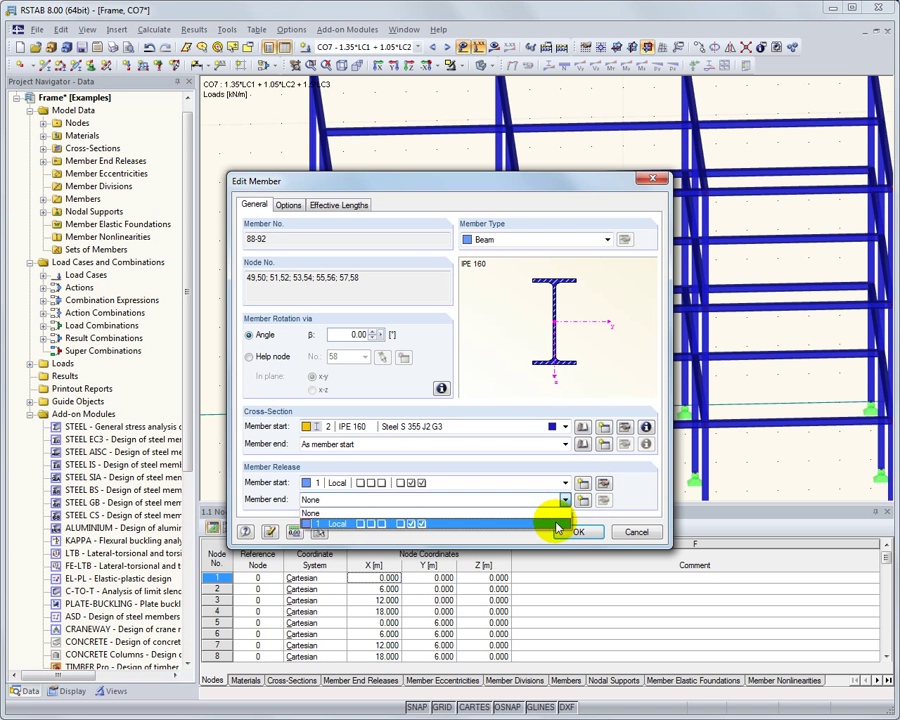
click(579, 531)
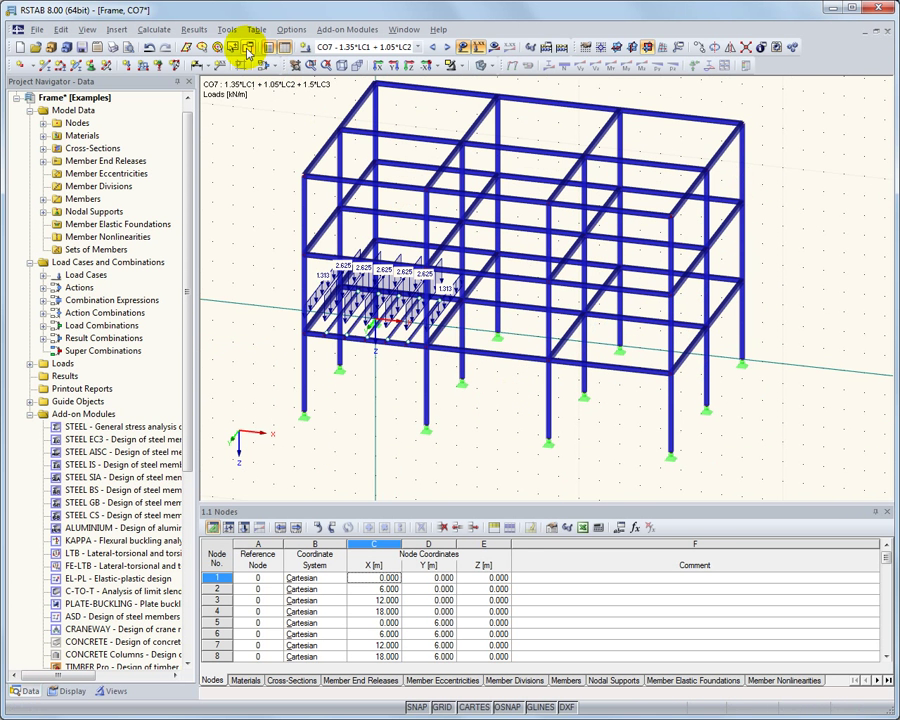
Select the columns by member criteria and show only them
click(245, 47)
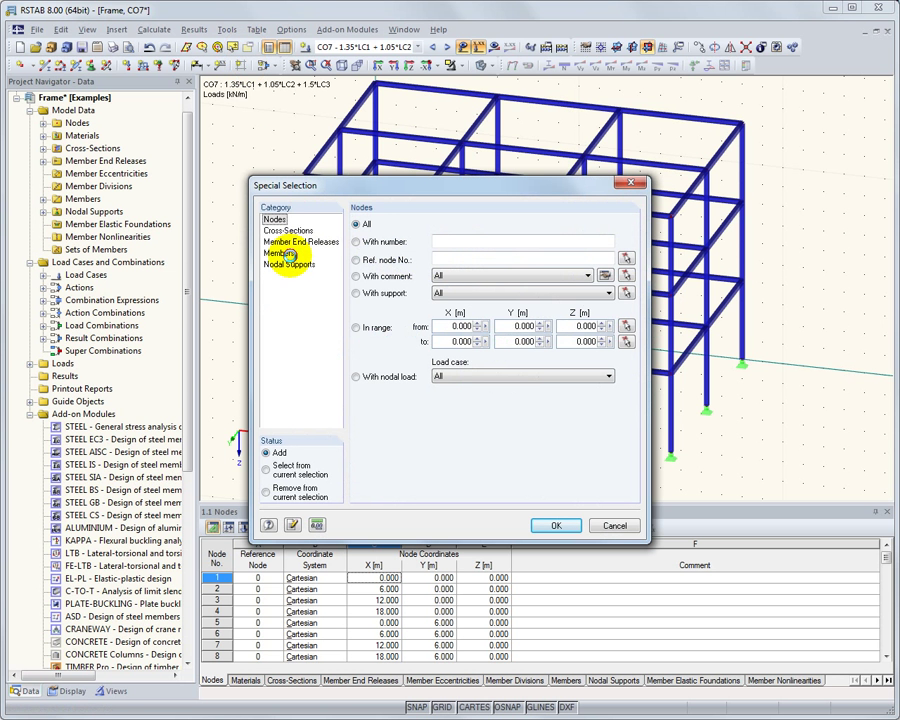
click(278, 253)
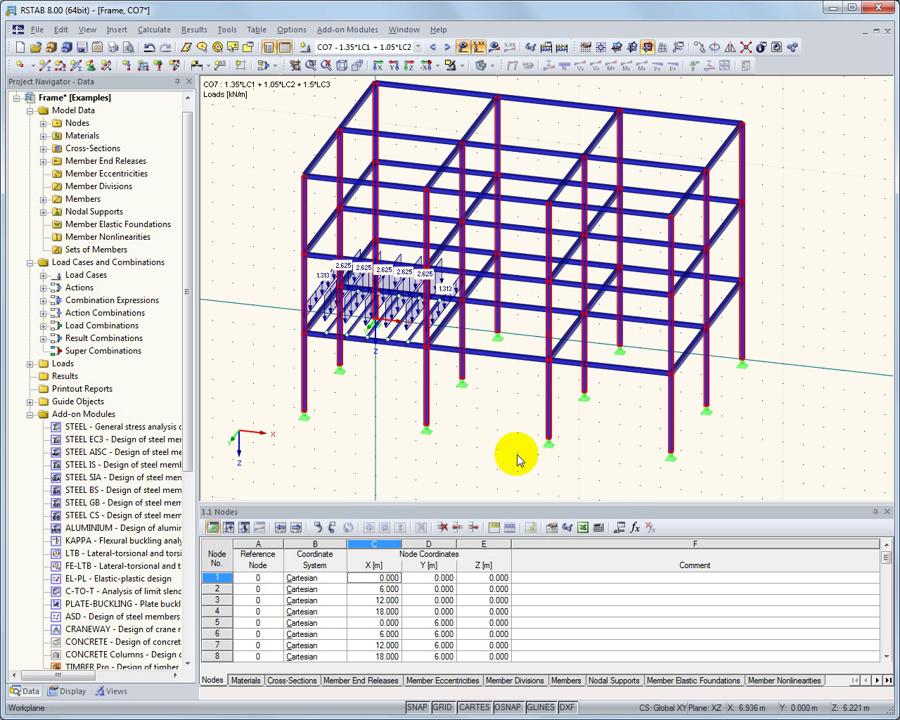
click(450, 65)
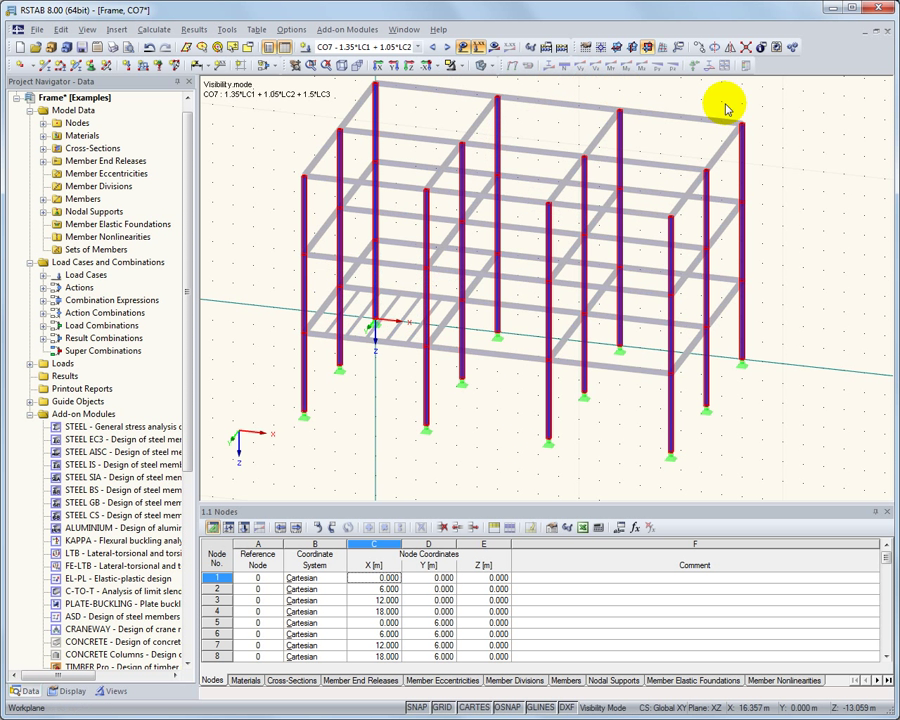
Assign the column a new HE B 240 rolled I-section
right_click(498, 105)
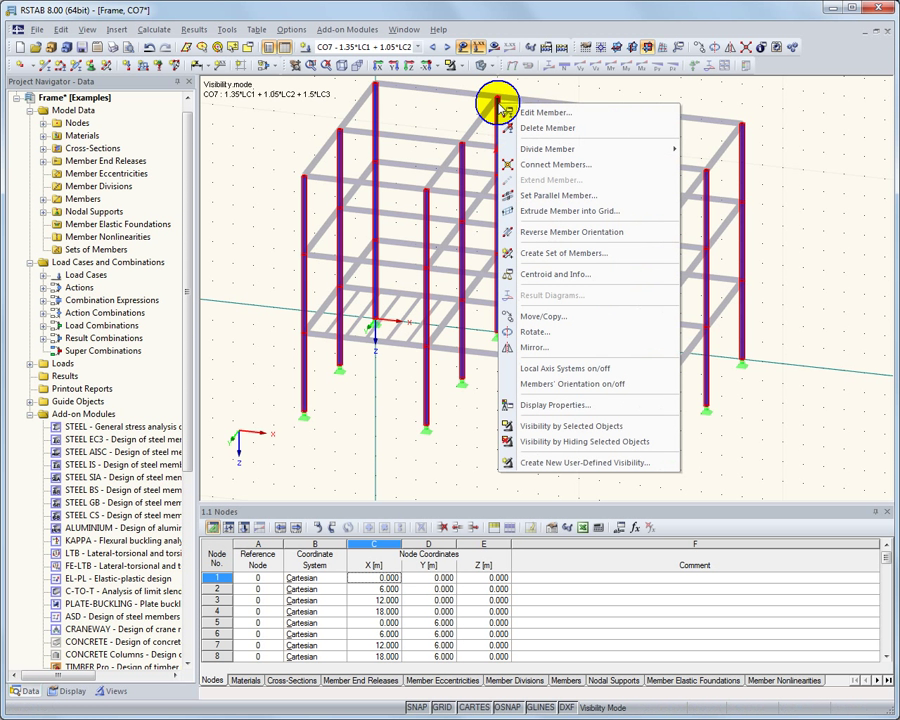
click(546, 112)
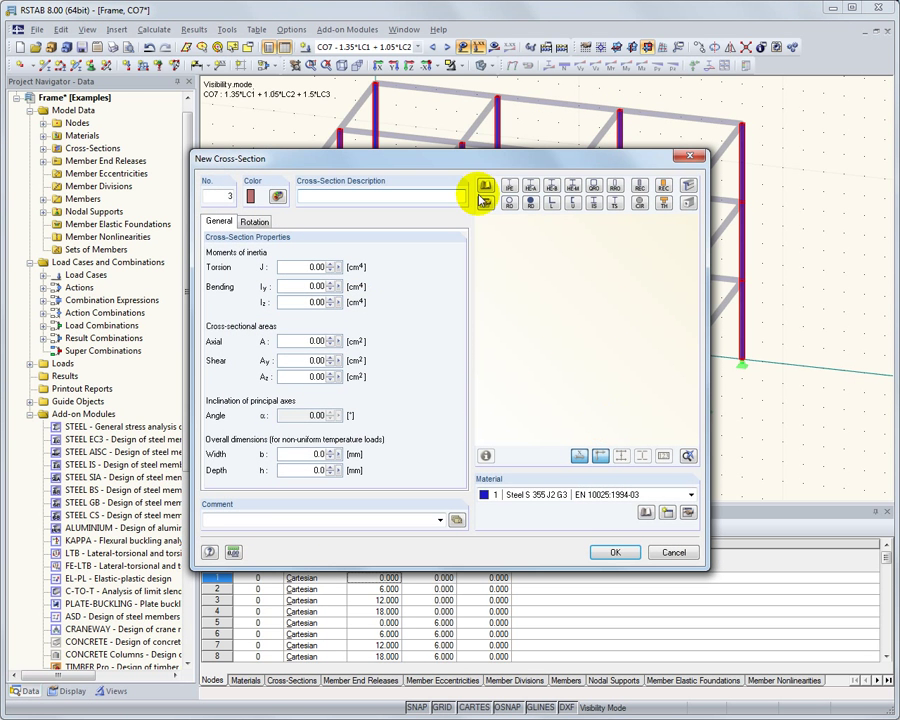
click(484, 187)
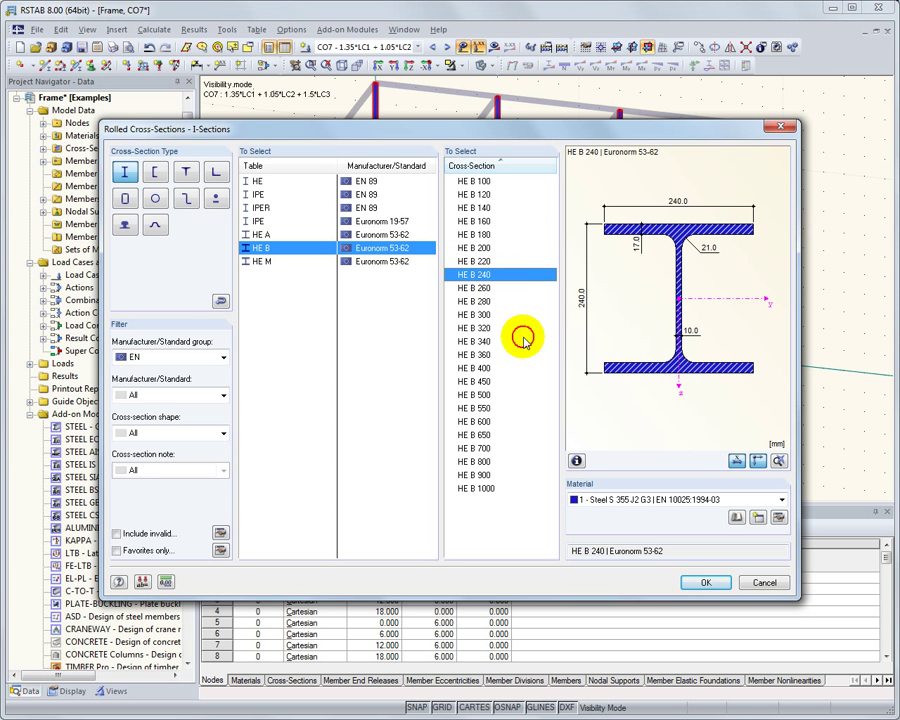
click(705, 582)
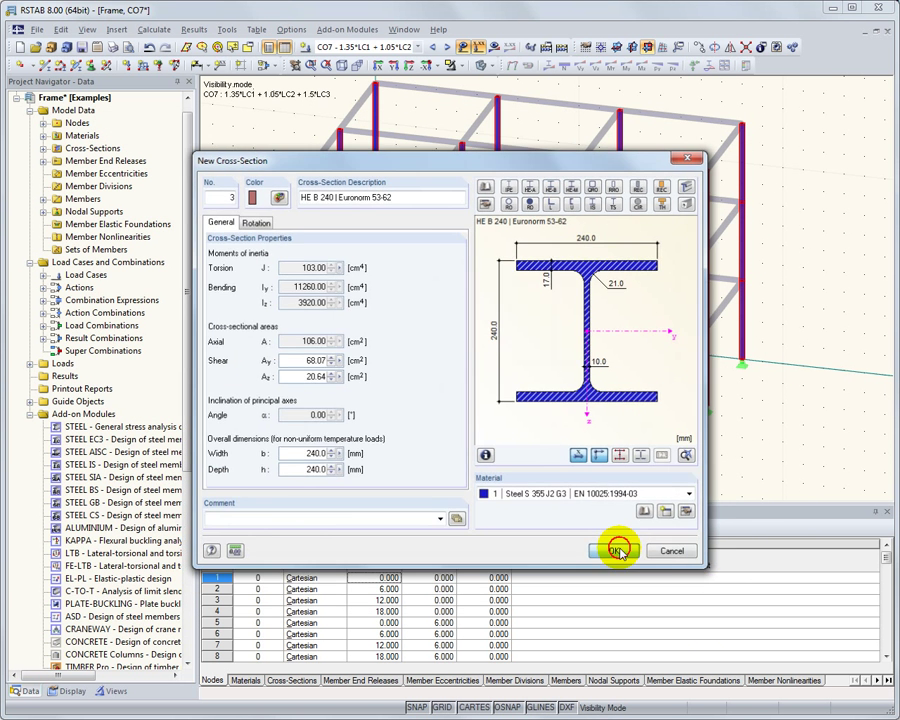
click(613, 551)
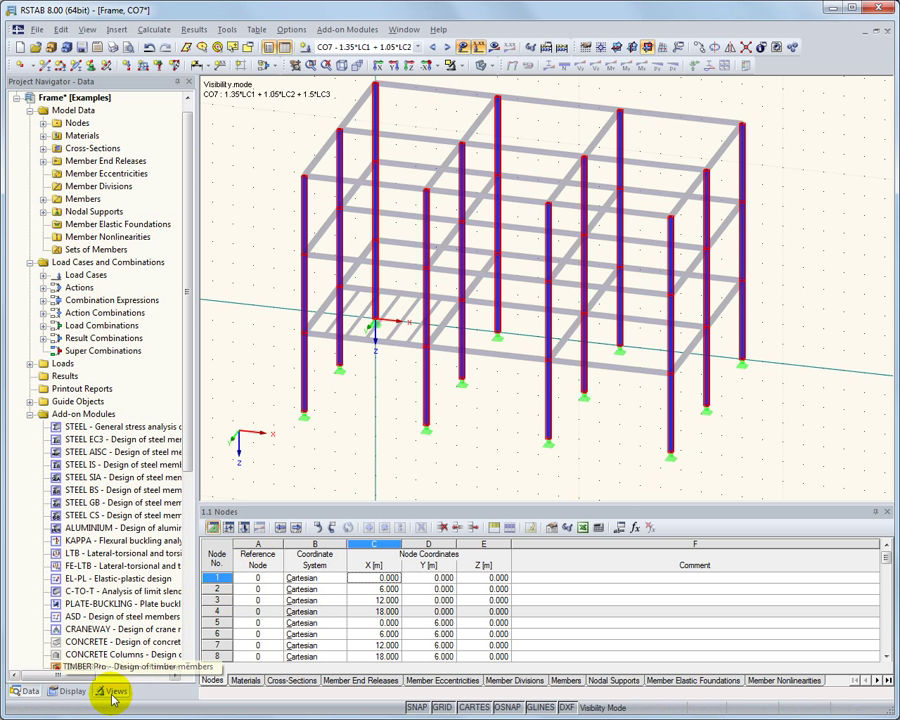
Save the current column display as user-defined view 'Columns'
click(112, 690)
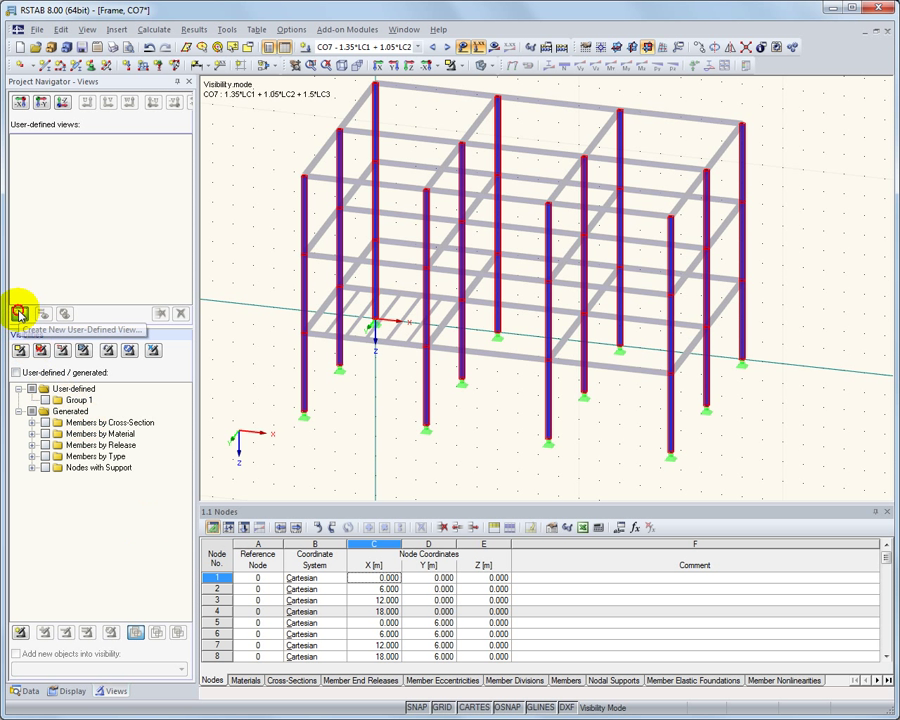
click(19, 313)
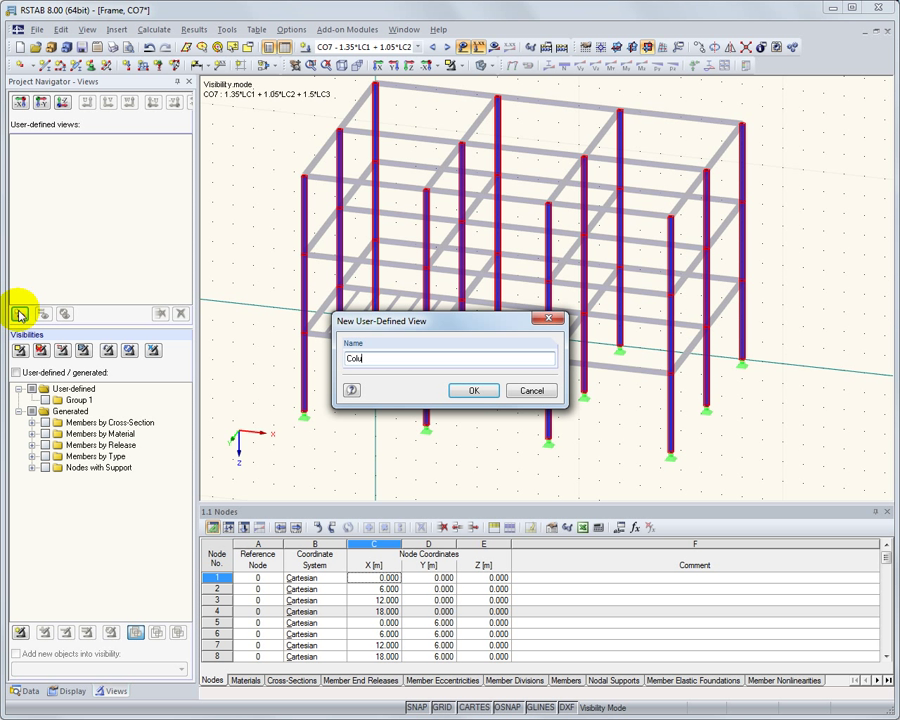
click(473, 390)
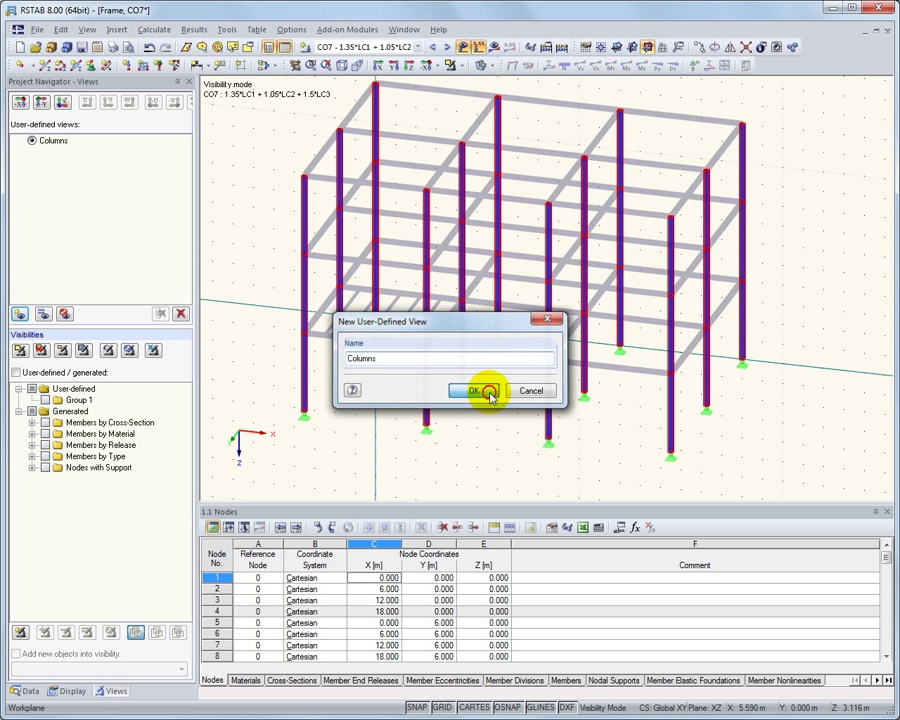
click(474, 390)
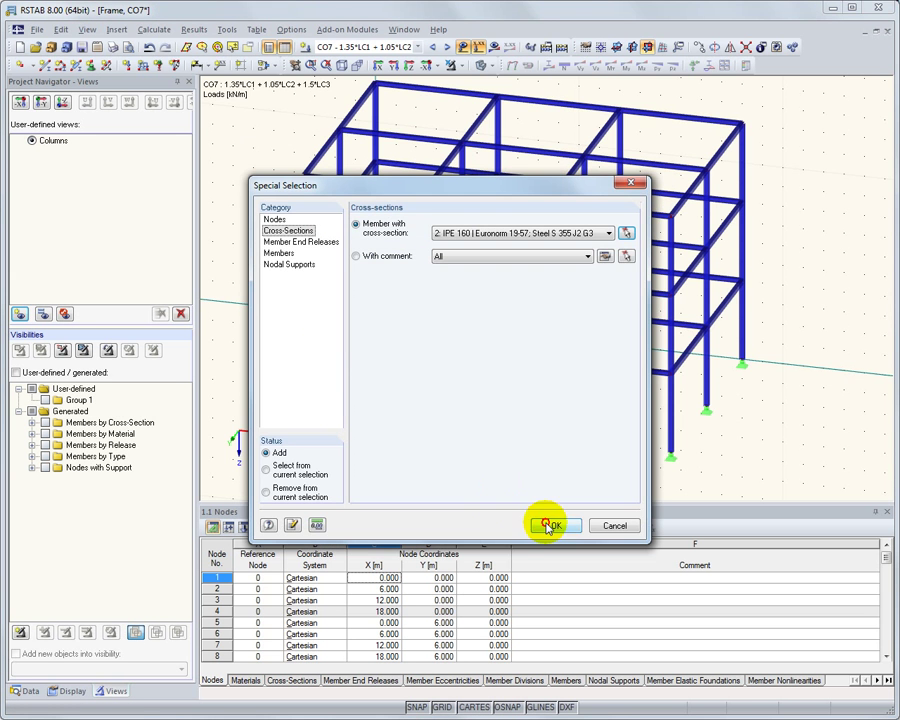
Show only the IPE 160 platform beams and save them as view 'Platform'
click(551, 525)
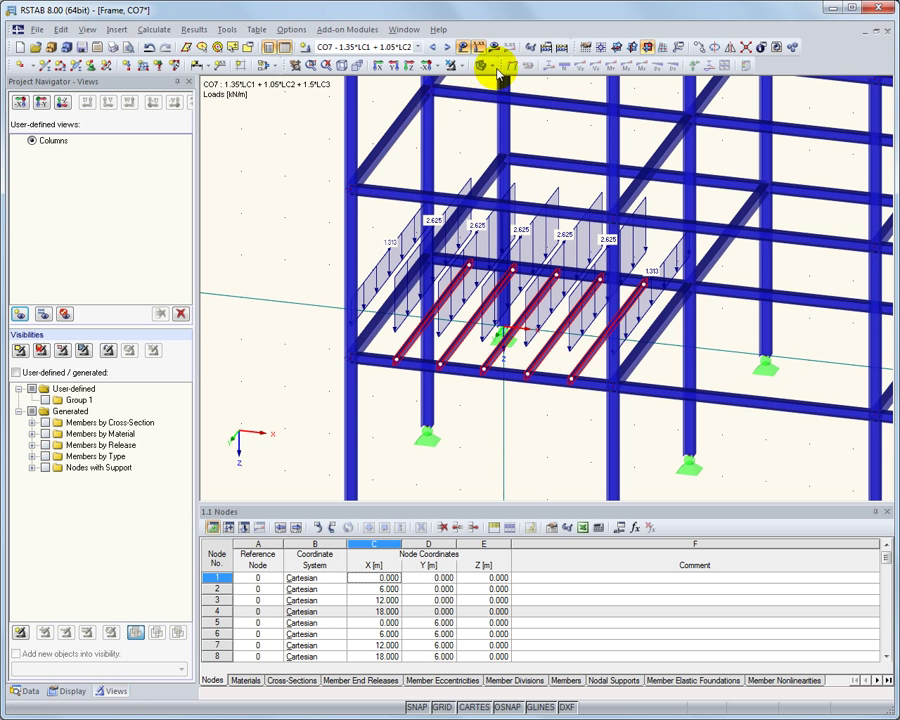
click(497, 66)
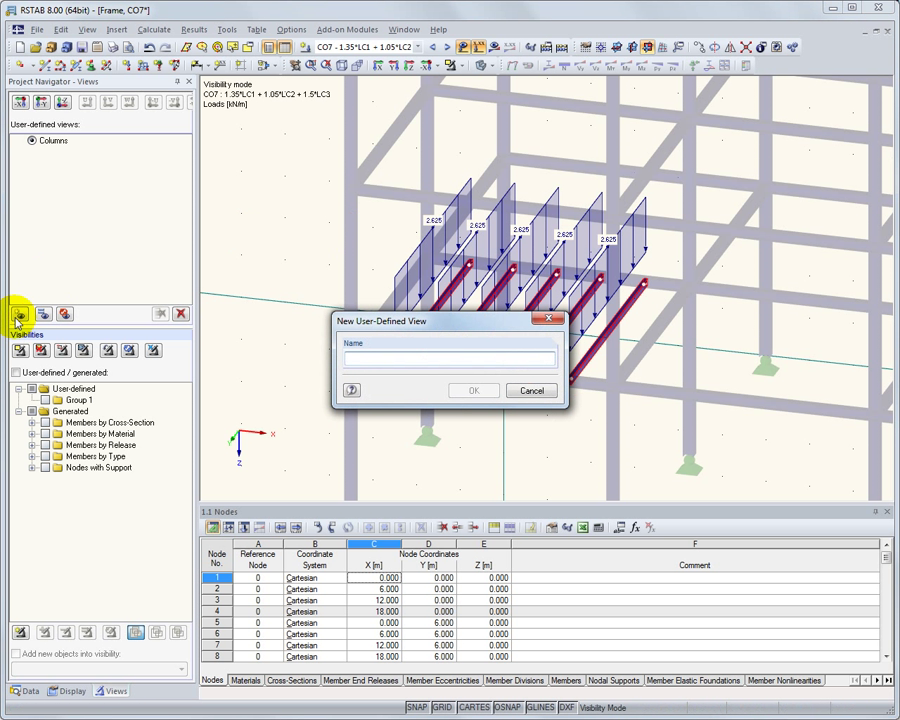
text(Platform)
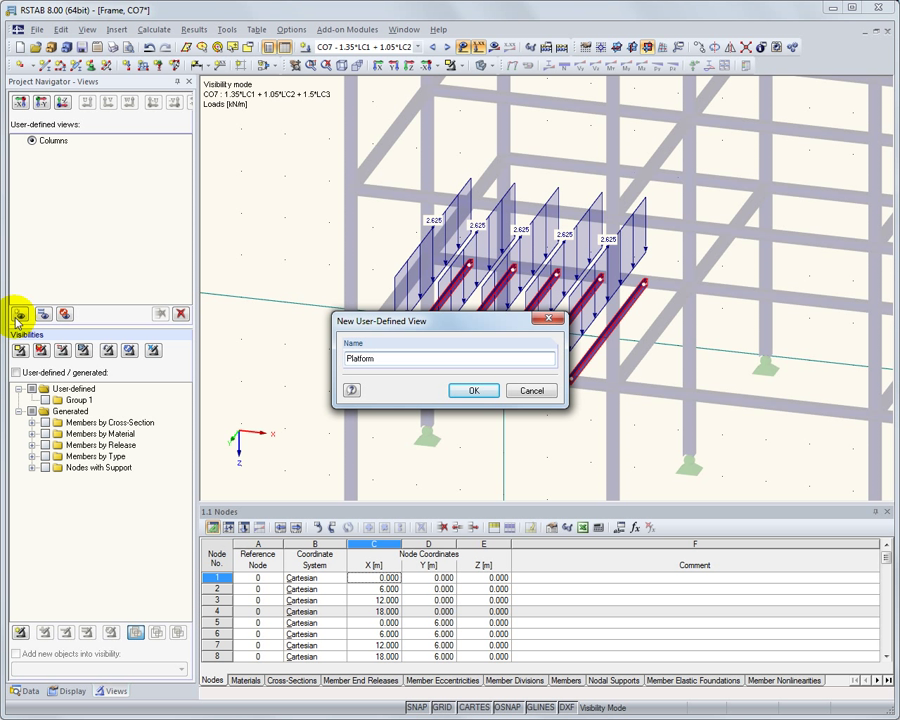
click(473, 390)
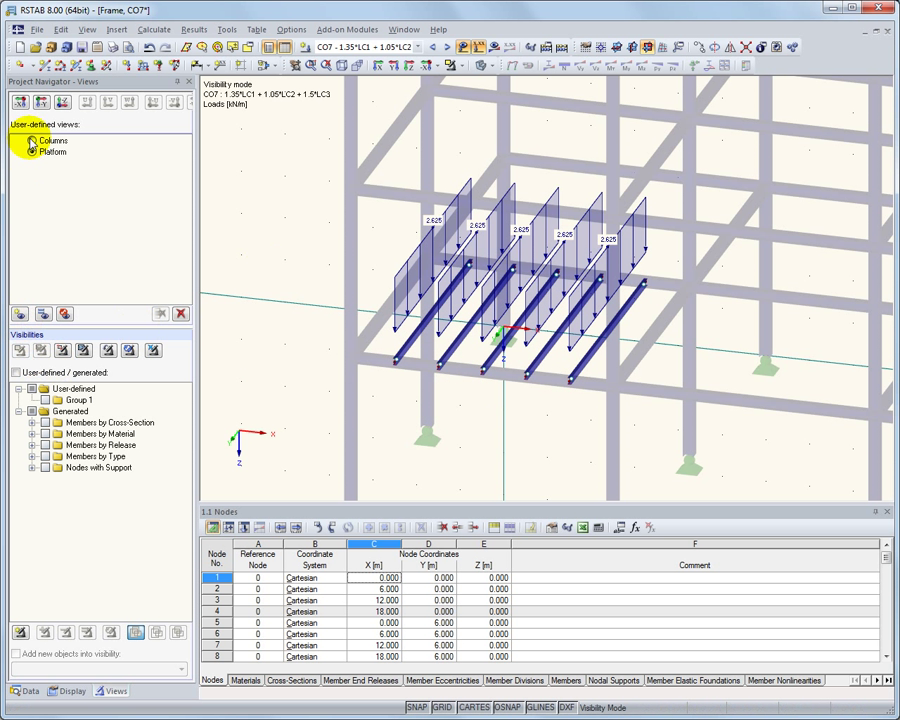
click(55, 140)
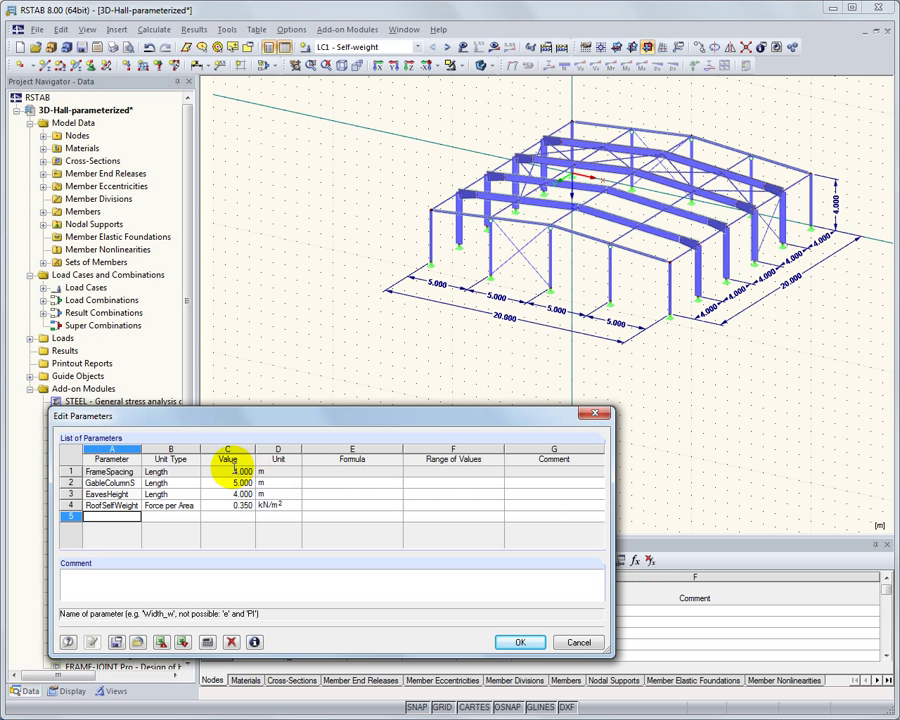
Set hall frame spacing to 5 m, gable column spacing 5.5 m, eaves height 5 m
click(240, 471)
text(5.000)
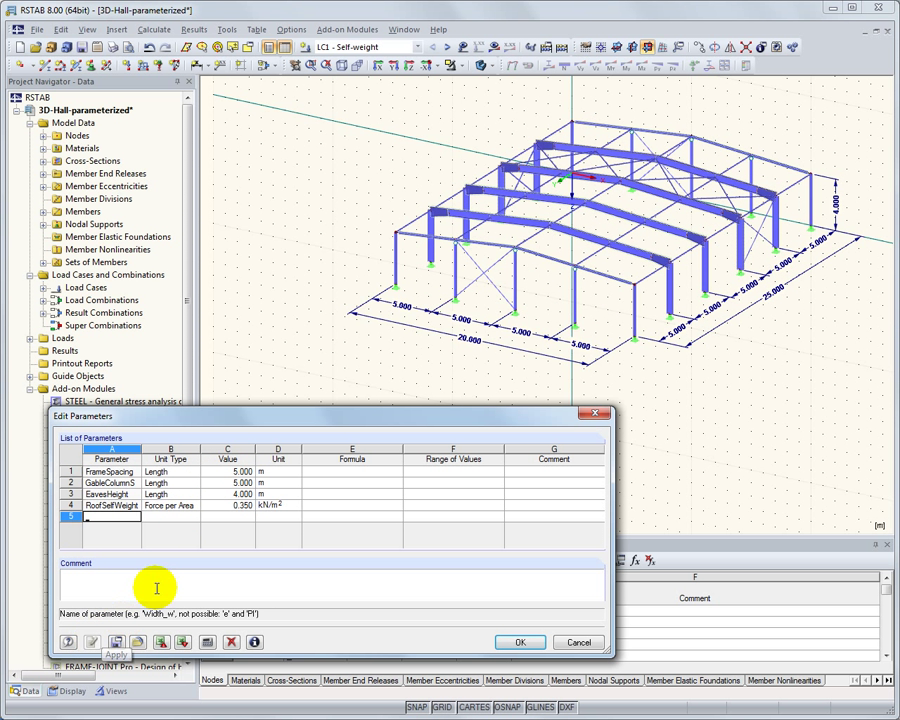
click(228, 483)
text(5.500)
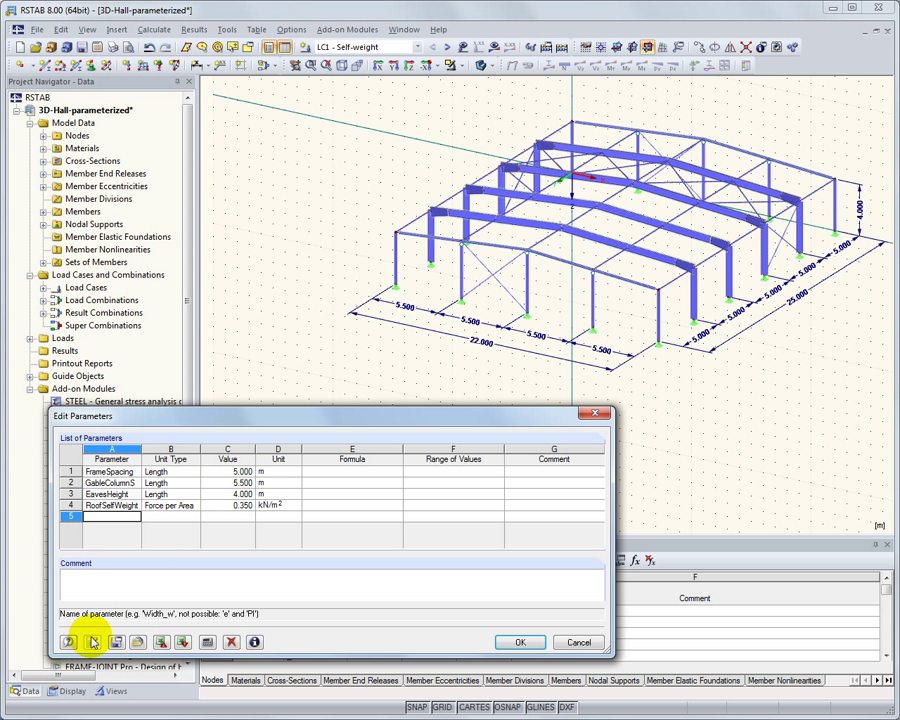
click(240, 494)
text(5.00)
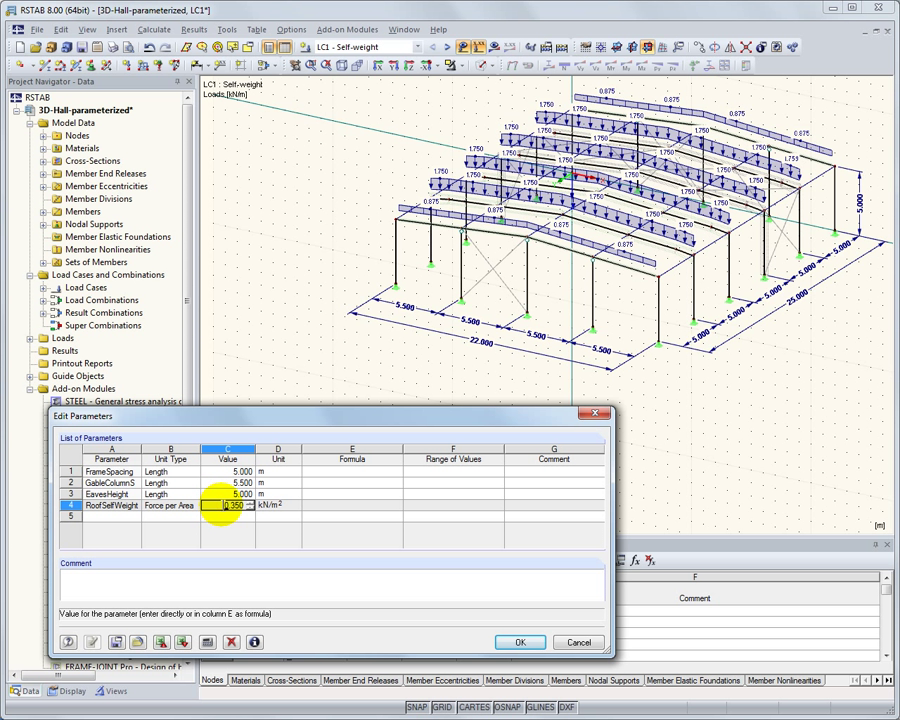
Apply roof self-weight 0.500 kN/m², set FrameSpacing to 6.000, and confirm with OK
text(0.500)
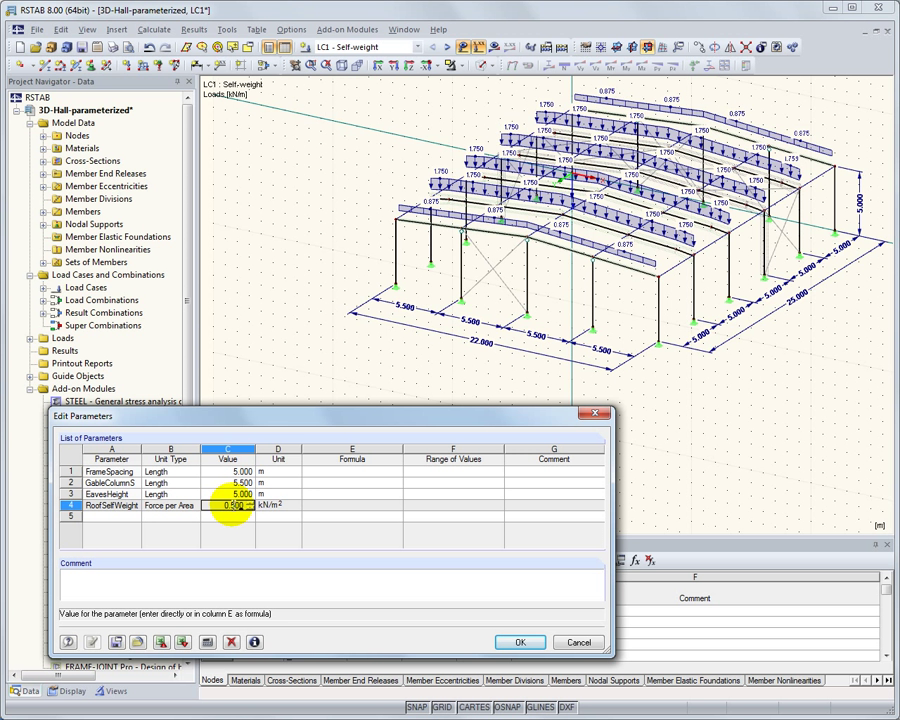
click(90, 641)
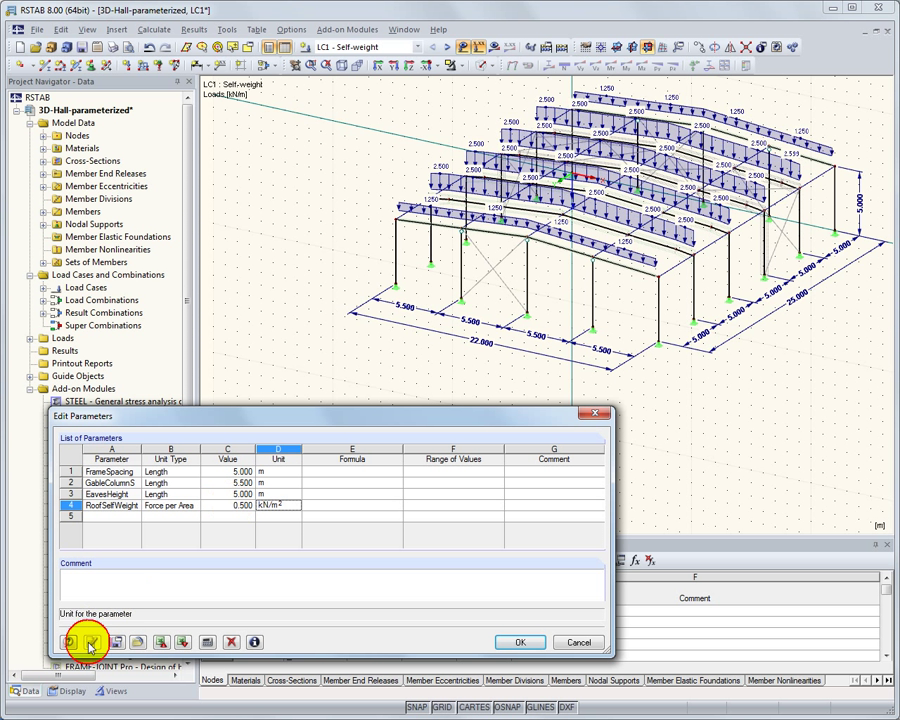
click(230, 471)
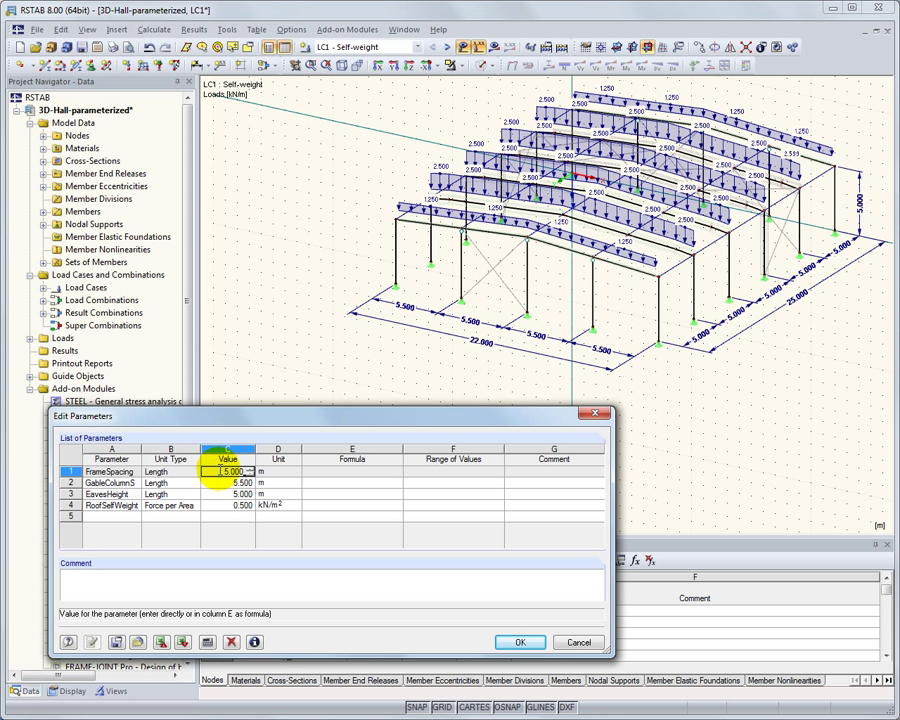
text(6.000)
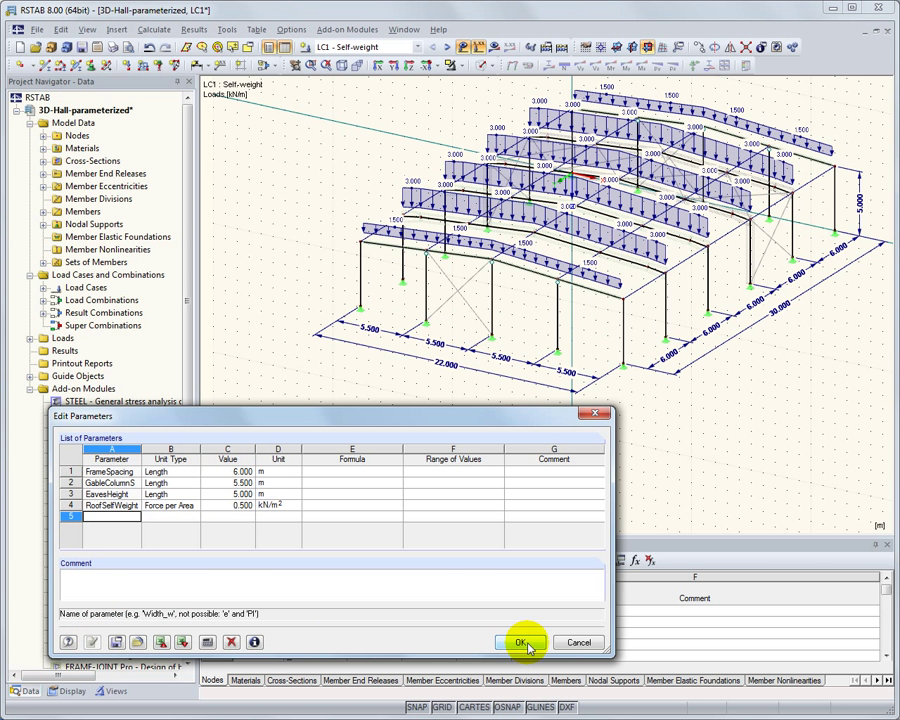
click(520, 642)
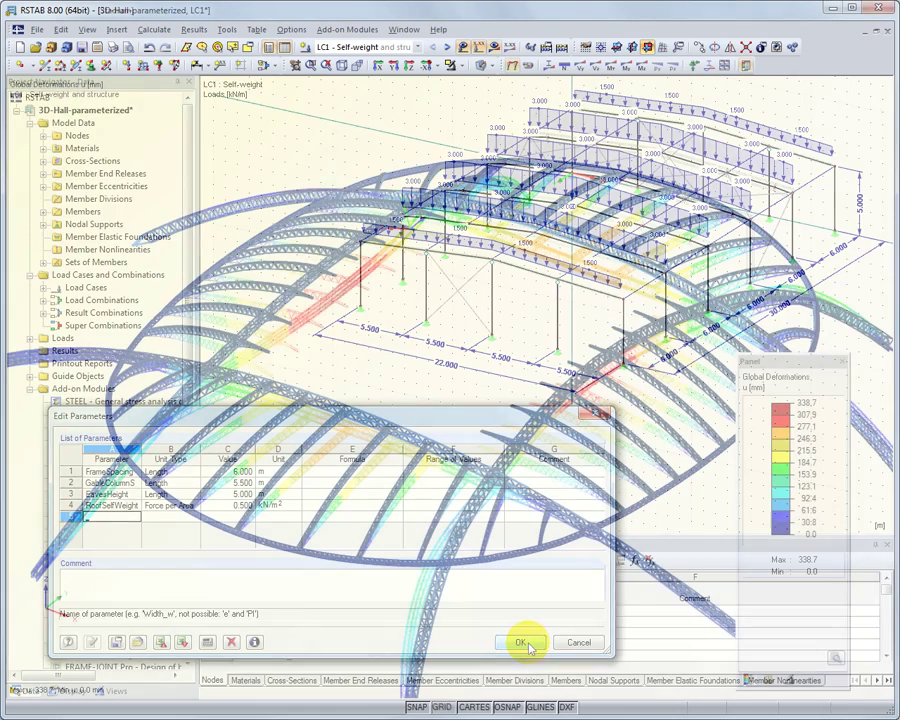
click(521, 642)
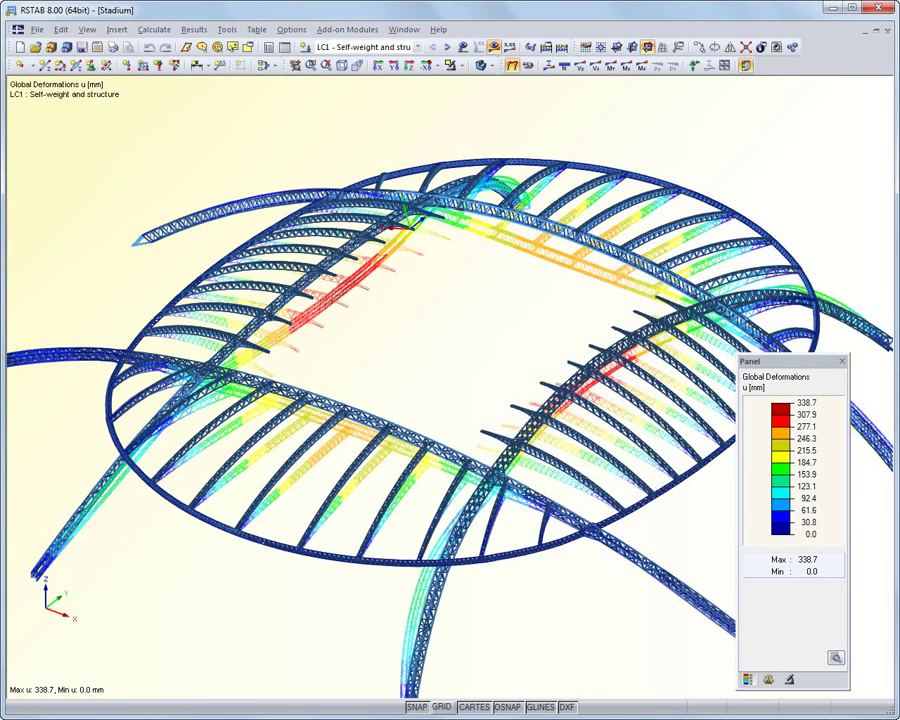